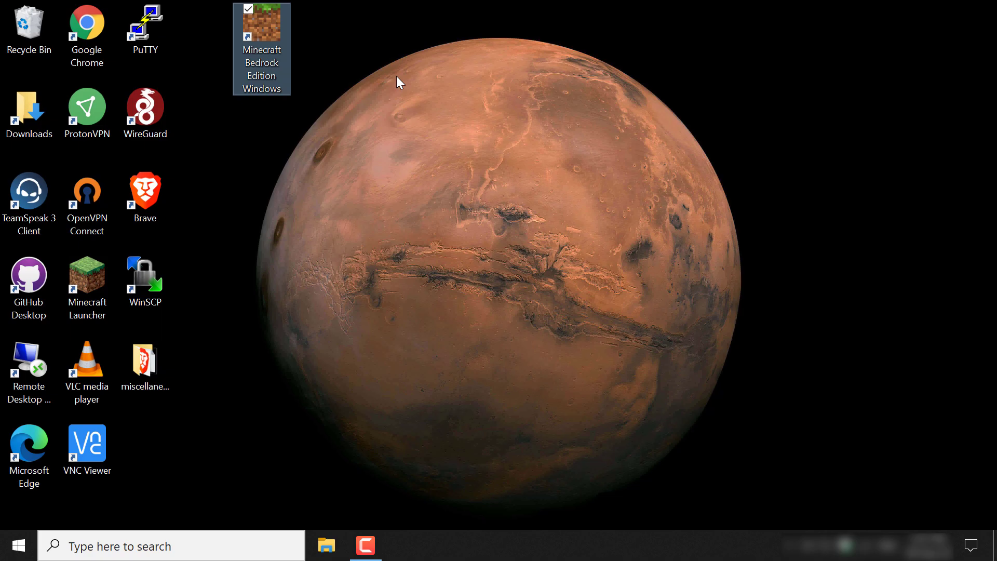
# - Launch Brave from the desktop and scroll the Bedrock server page down to the Windows download
pyautogui.click(404, 138)
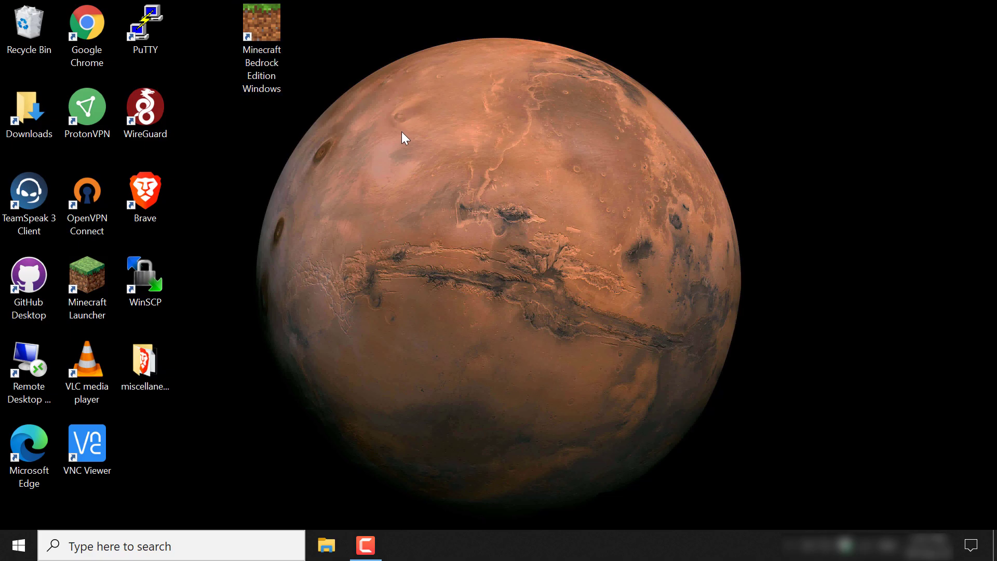
pyautogui.click(145, 195)
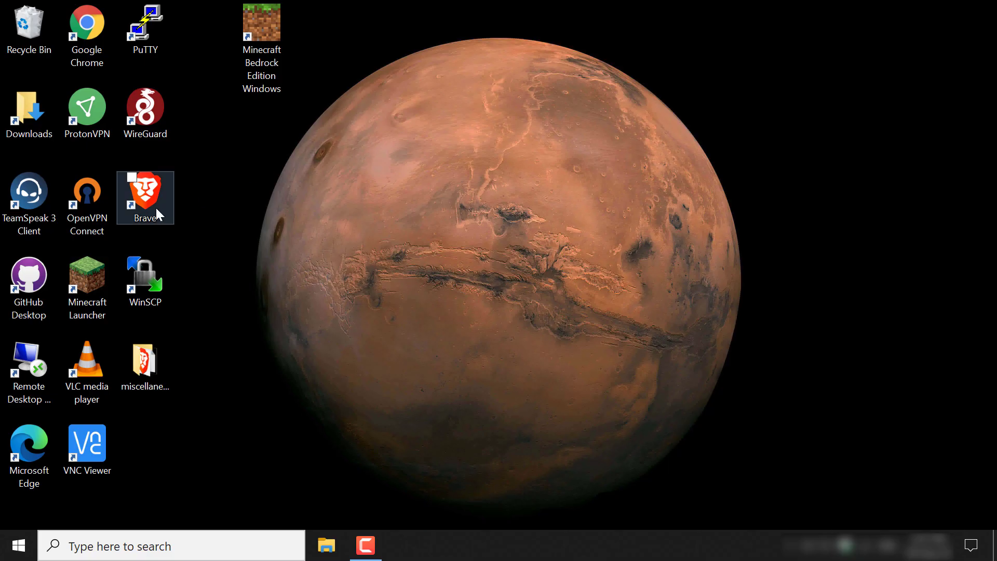
pyautogui.doubleClick(145, 197)
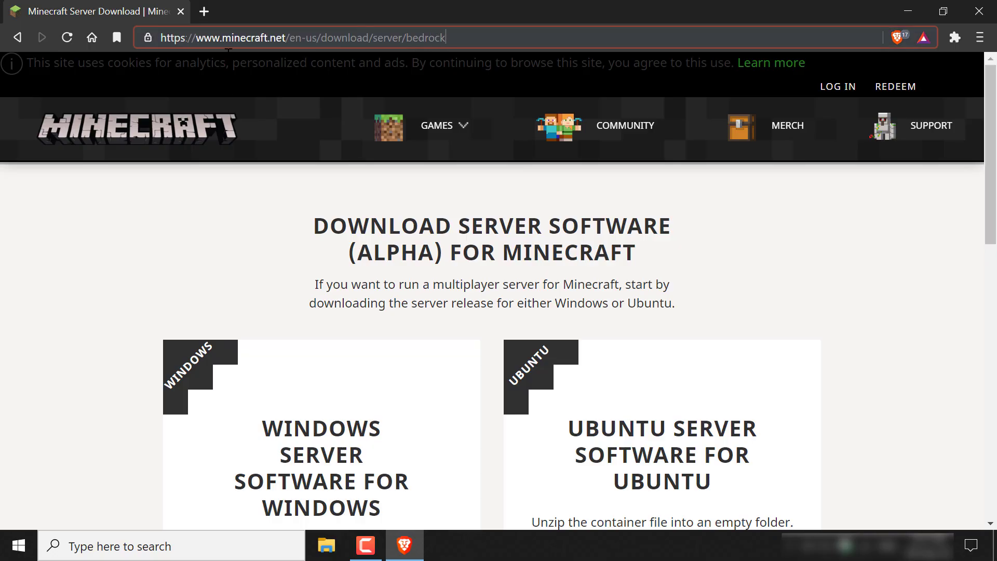
pyautogui.moveTo(270, 55)
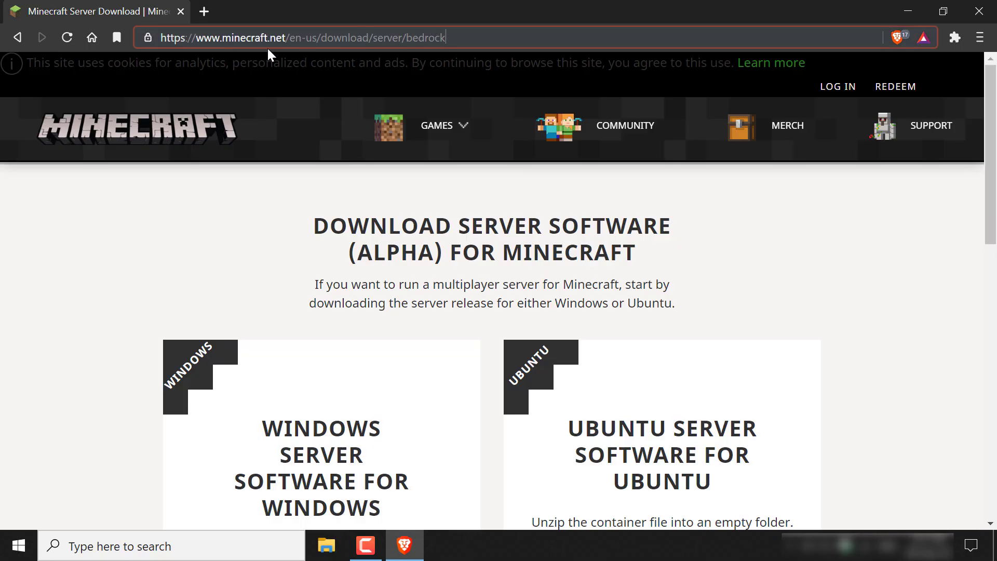
pyautogui.moveTo(318, 56)
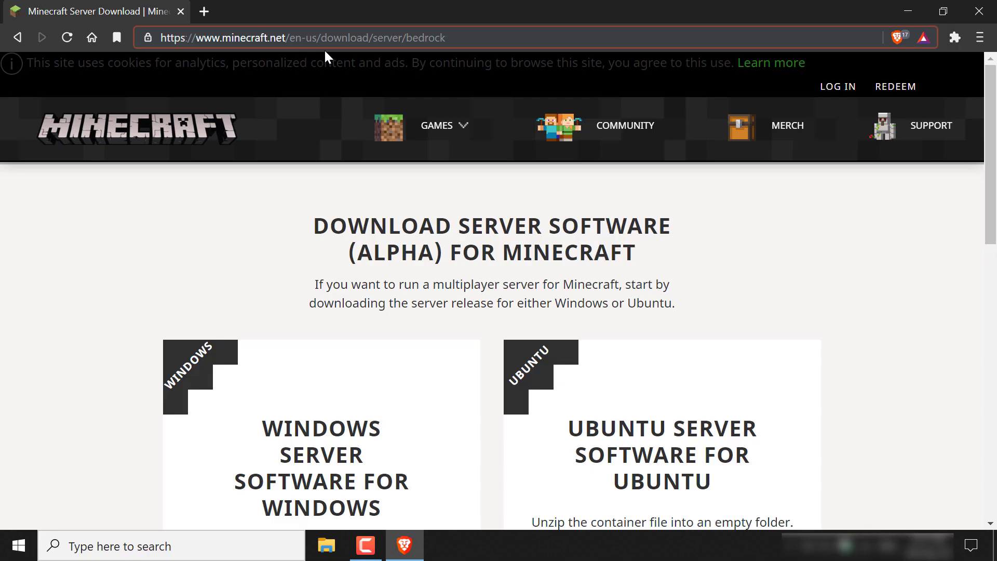
pyautogui.moveTo(378, 60)
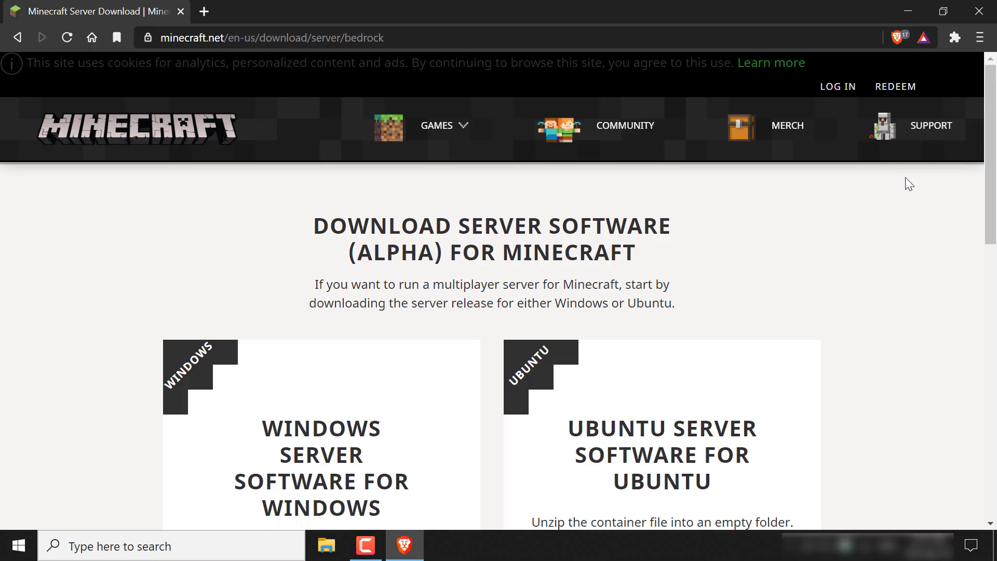
pyautogui.scroll(-3)
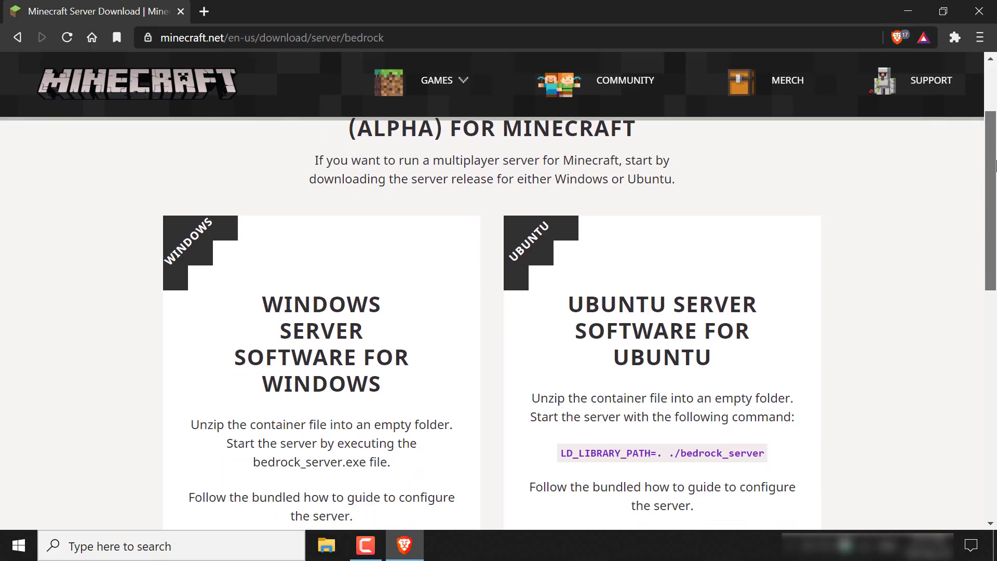
pyautogui.scroll(-3)
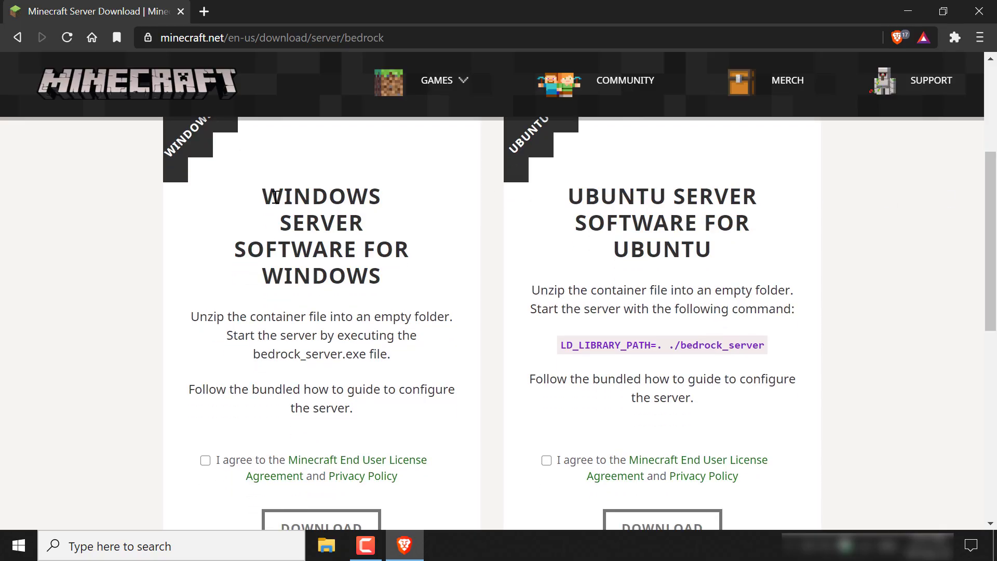
pyautogui.moveTo(583, 255)
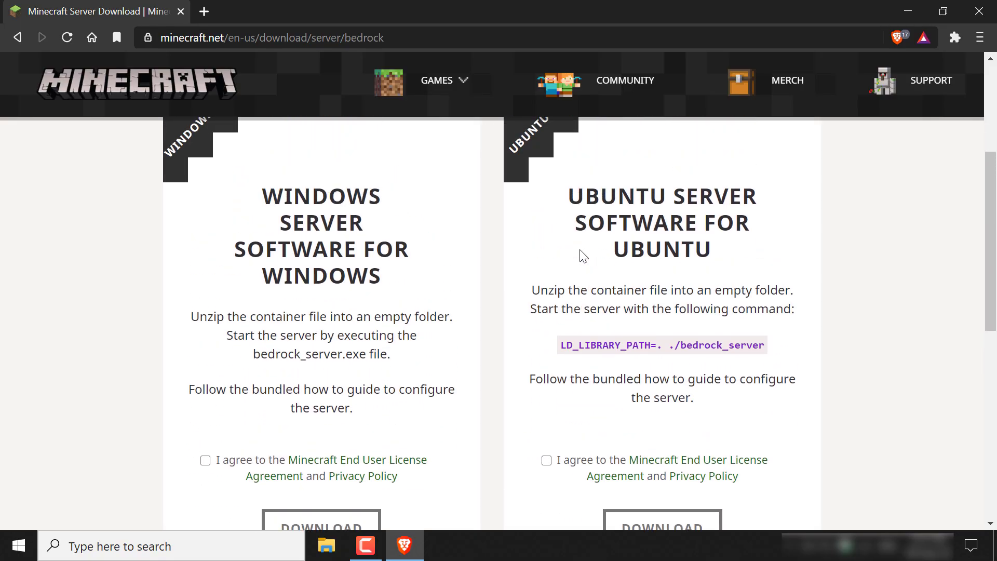
pyautogui.moveTo(393, 250)
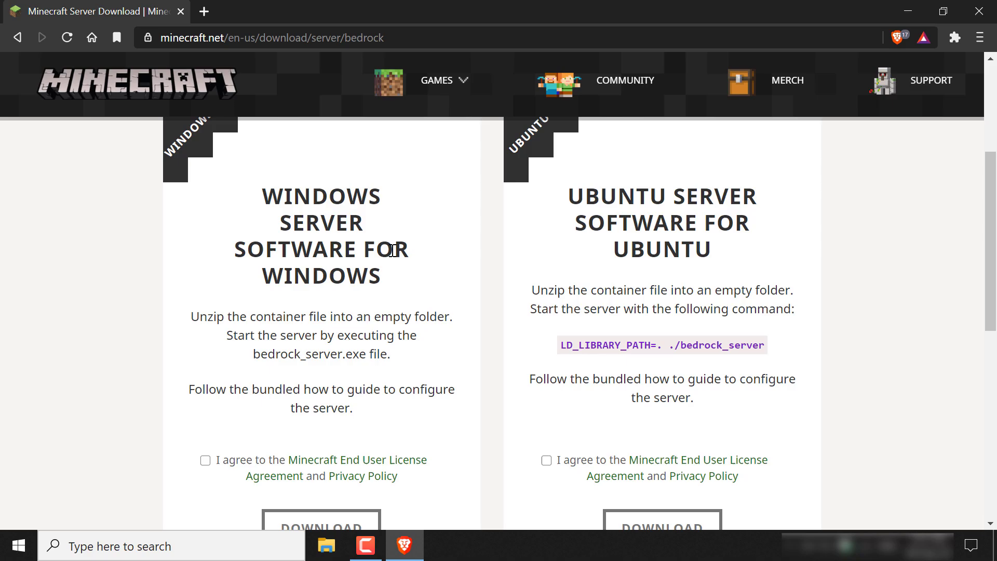
pyautogui.moveTo(421, 294)
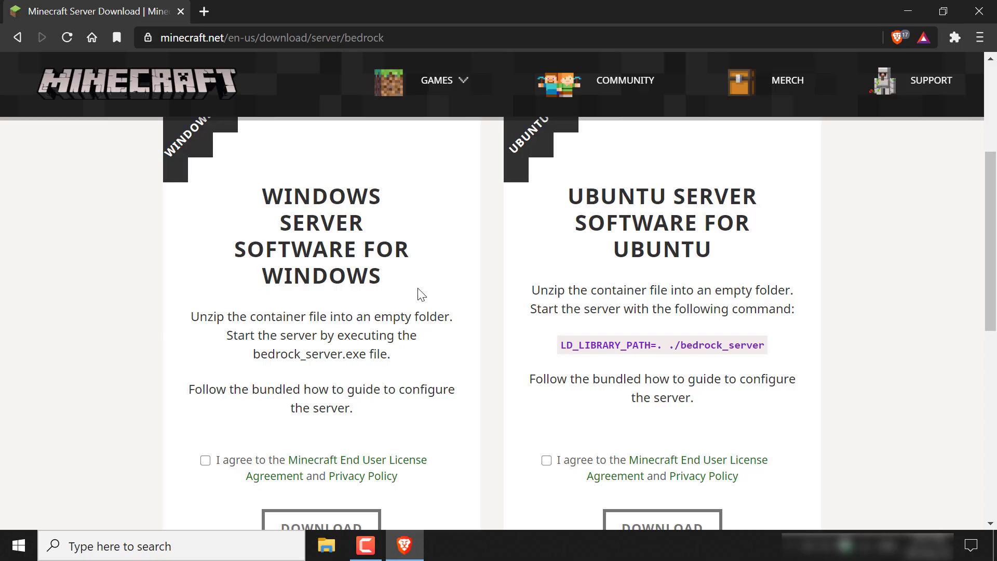
pyautogui.moveTo(304, 364)
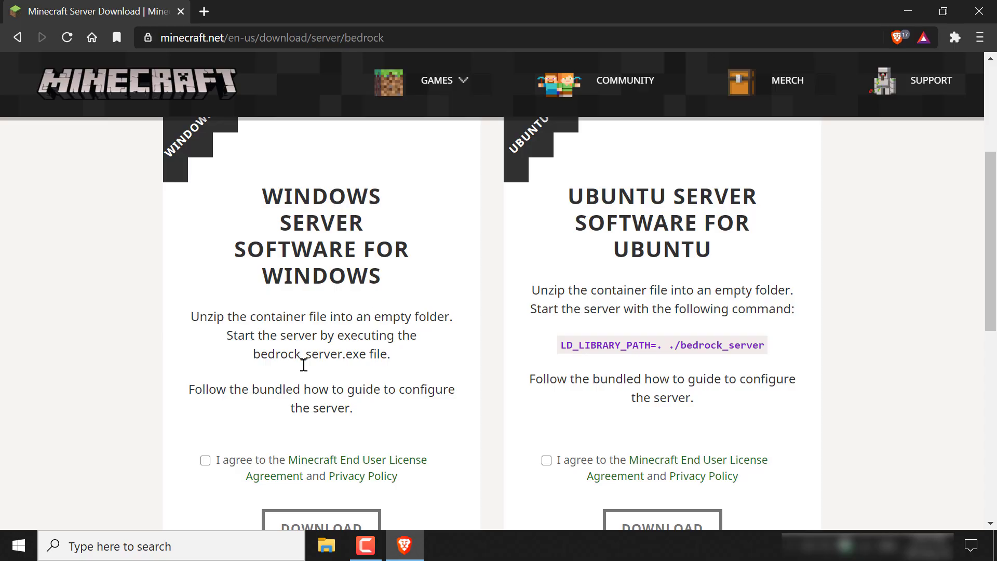
# - Accept the Windows server licence agreement and start downloading the Bedrock server zip
pyautogui.click(205, 460)
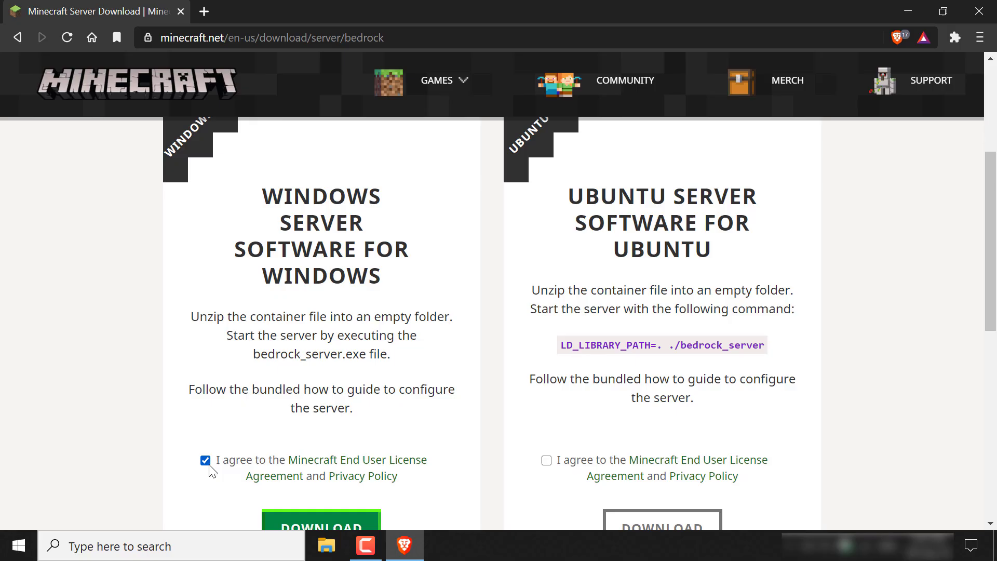
pyautogui.scroll(-3)
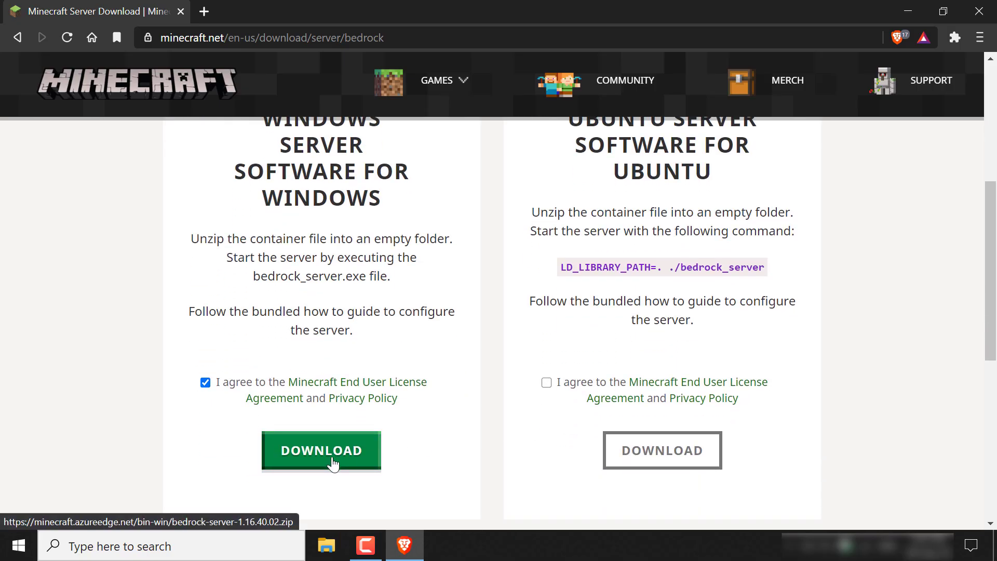
pyautogui.click(321, 450)
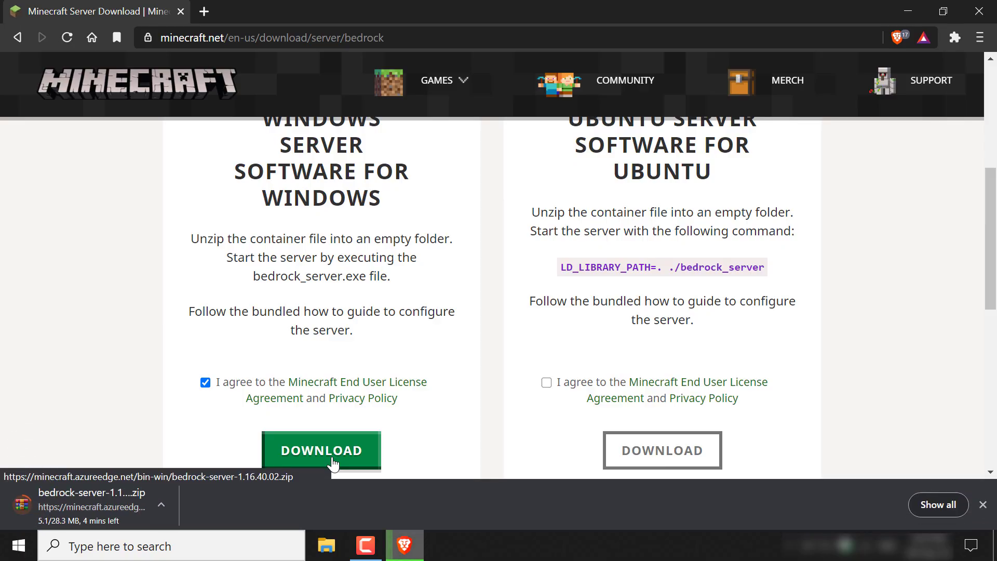
pyautogui.moveTo(406, 457)
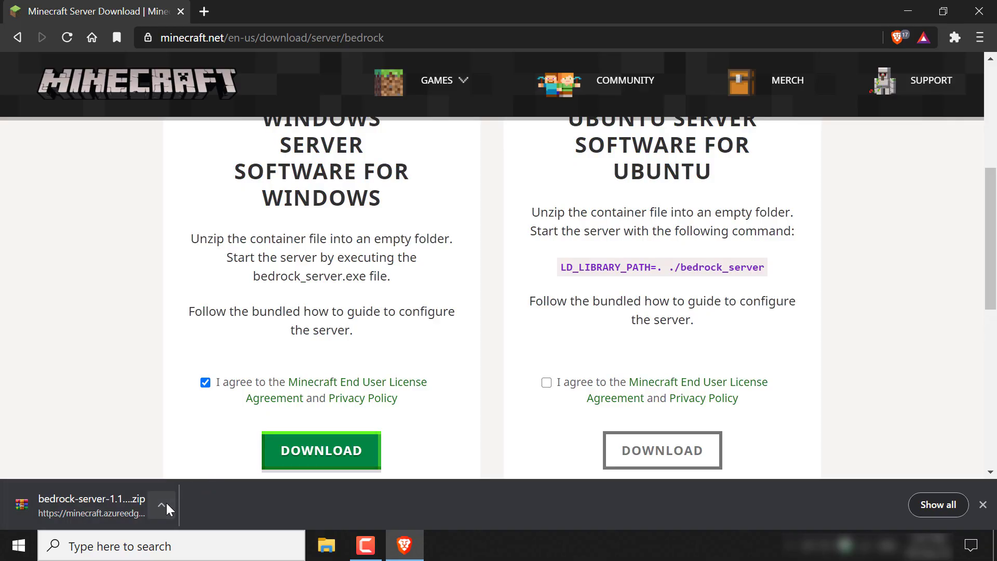
# - Show the downloaded bedrock-server-1.16.40.02 zip in its folder, then close that Explorer window
pyautogui.click(161, 505)
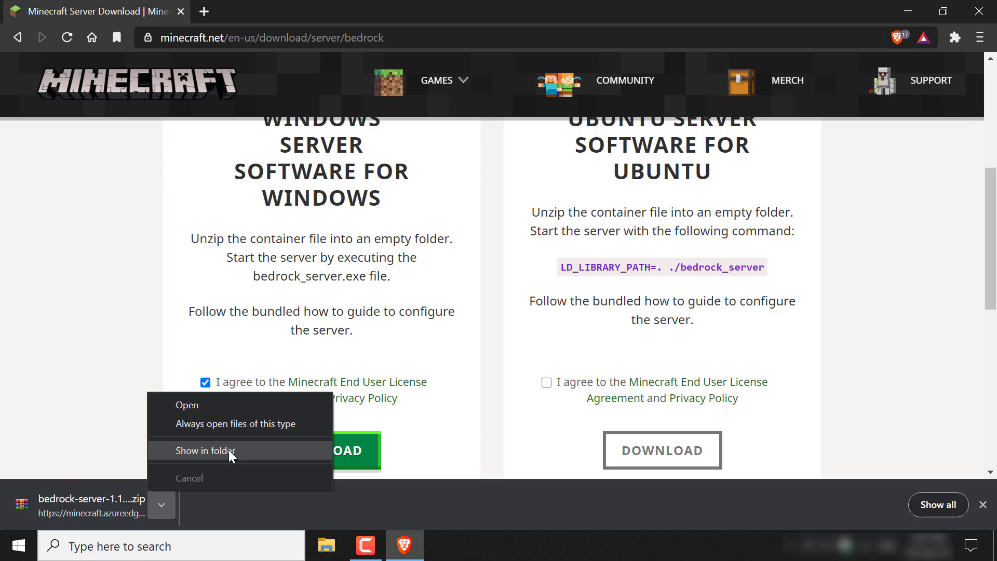
pyautogui.click(206, 450)
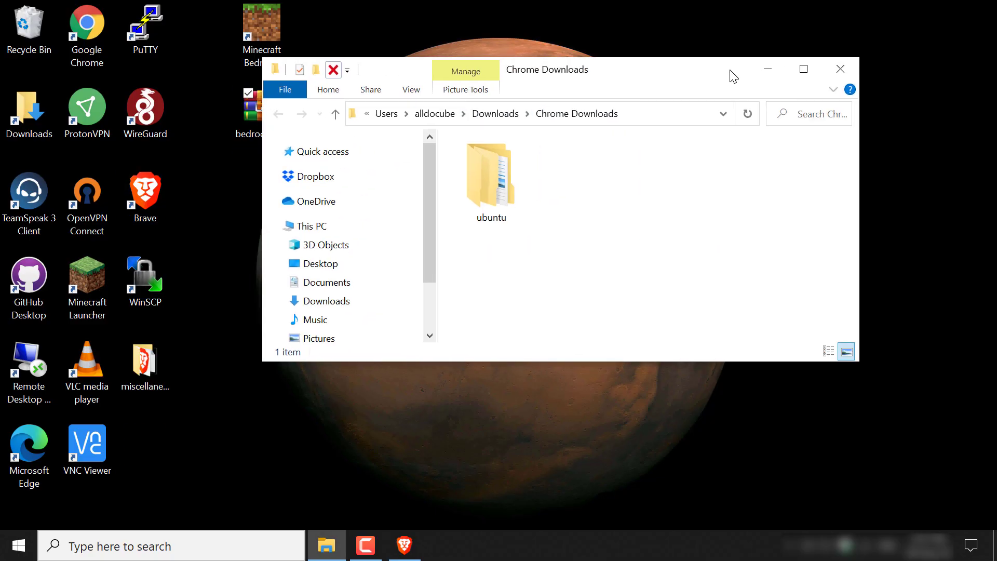
pyautogui.click(839, 69)
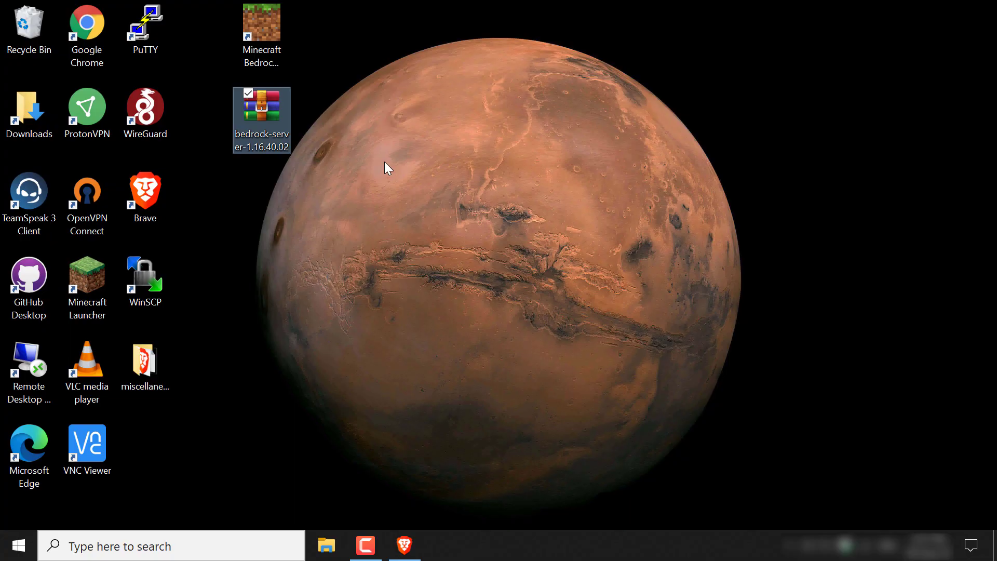
pyautogui.moveTo(388, 156)
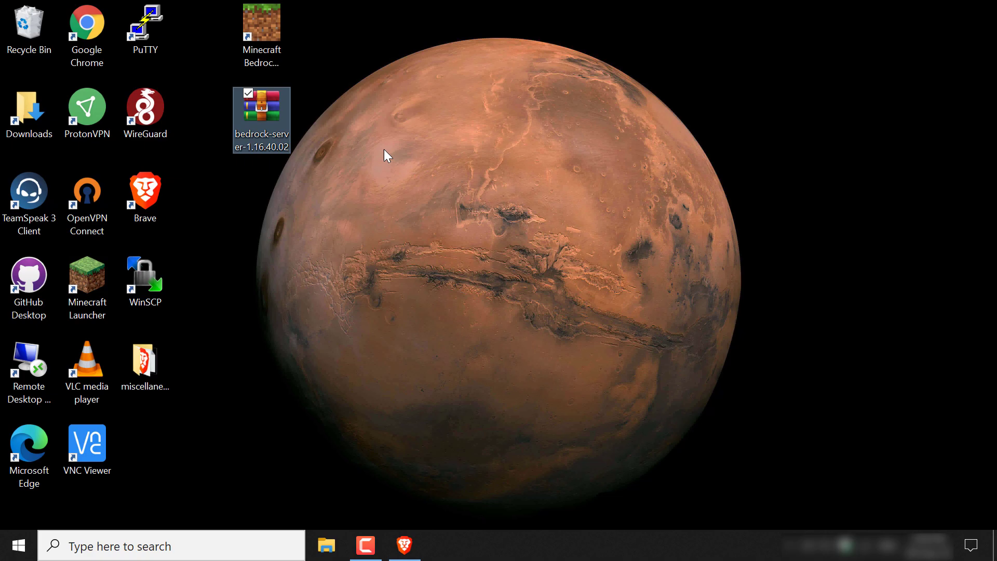
# - Create a desktop folder named Minecraft Bedrock Edition Server and move the server zip into it
pyautogui.rightClick(387, 155)
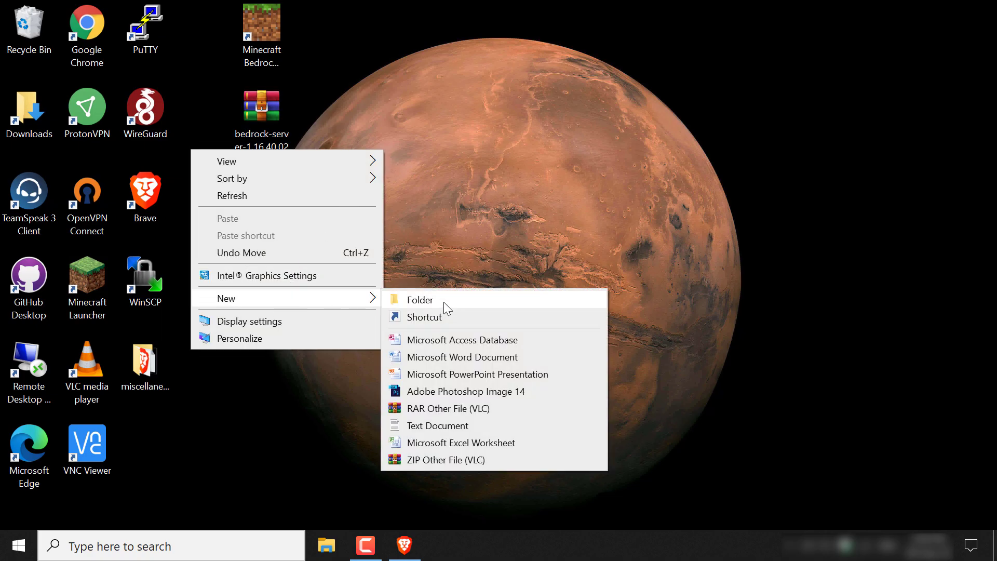
pyautogui.click(419, 299)
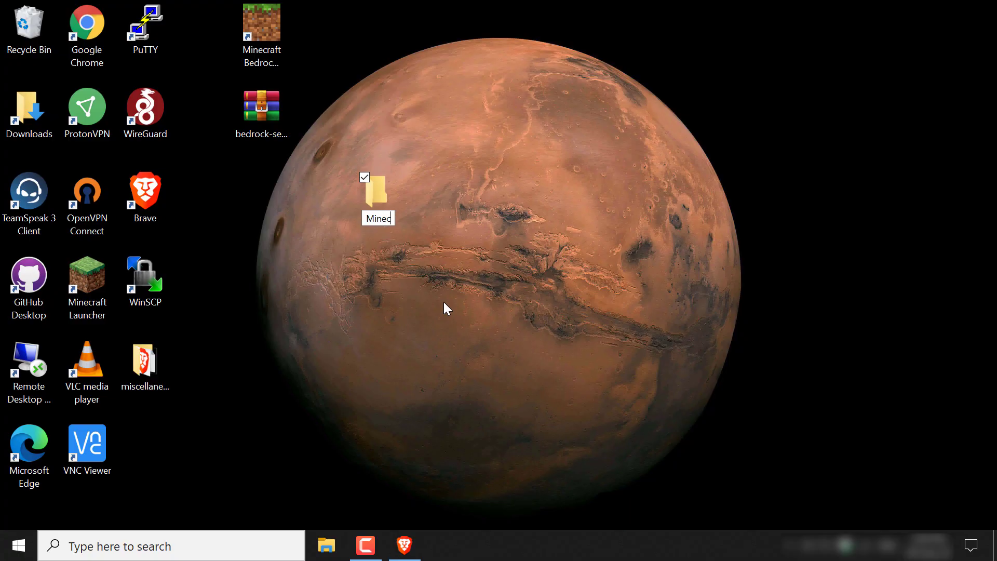
pyautogui.write('Minecraft Bedrock')
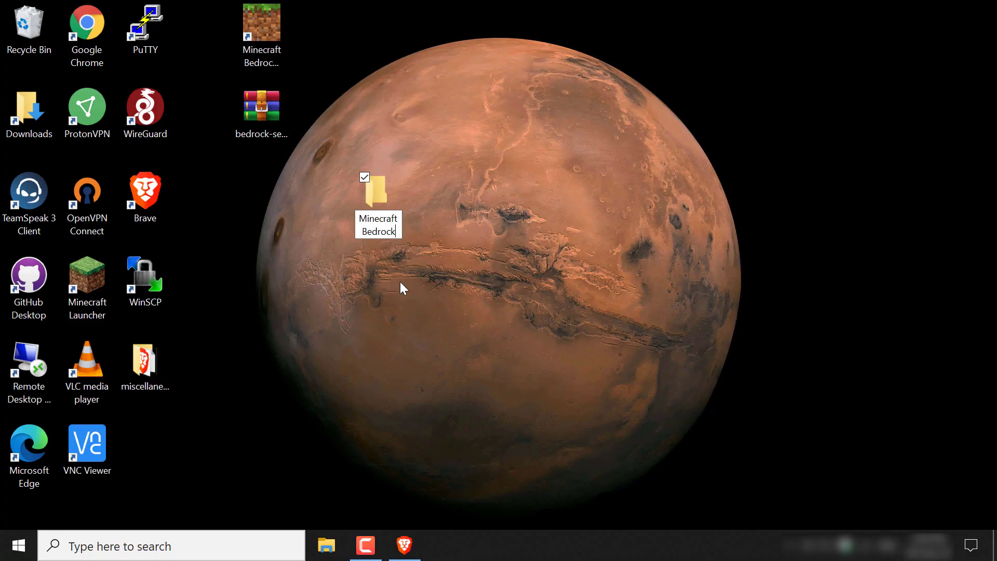
pyautogui.write('Edition Serve')
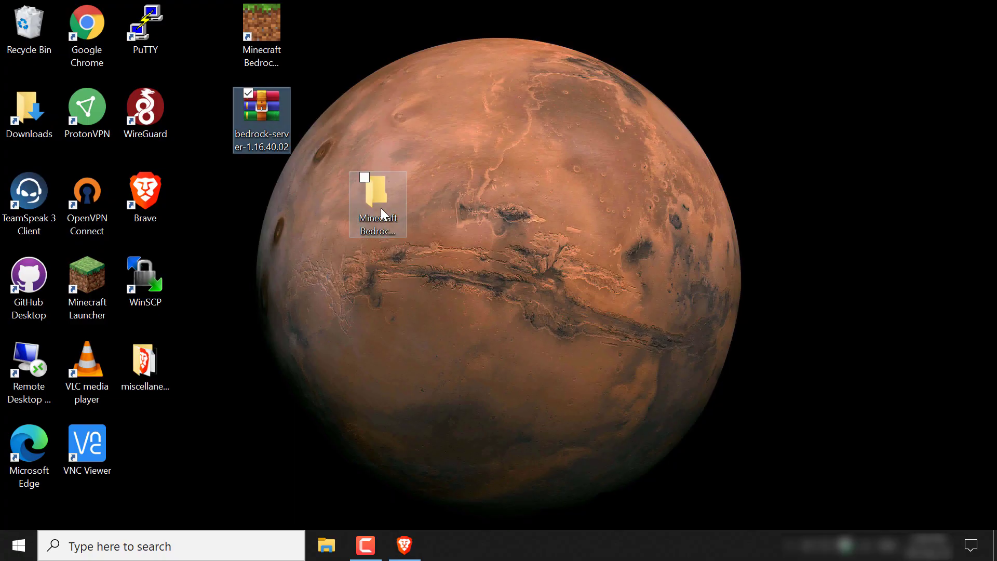
pyautogui.moveTo(379, 204); pyautogui.dragTo(262, 134)
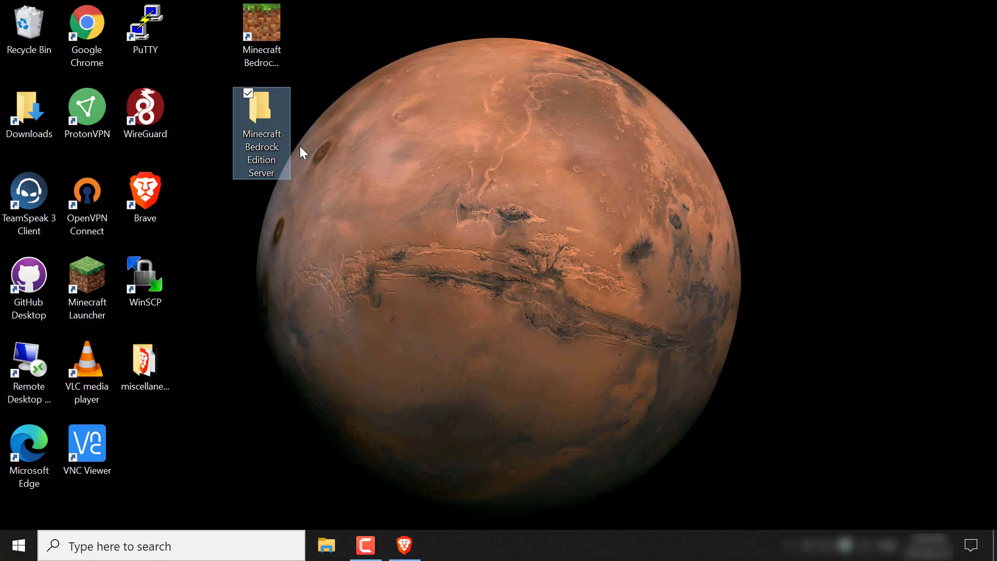
# - Extract the bedrock-server zip into the Minecraft Bedrock Edition Server folder
pyautogui.doubleClick(261, 106)
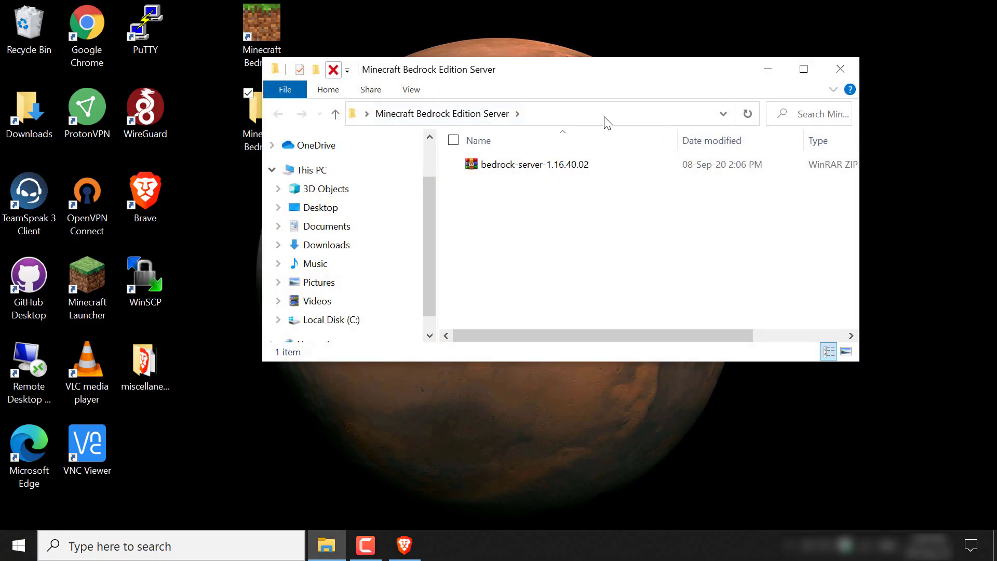
pyautogui.click(803, 68)
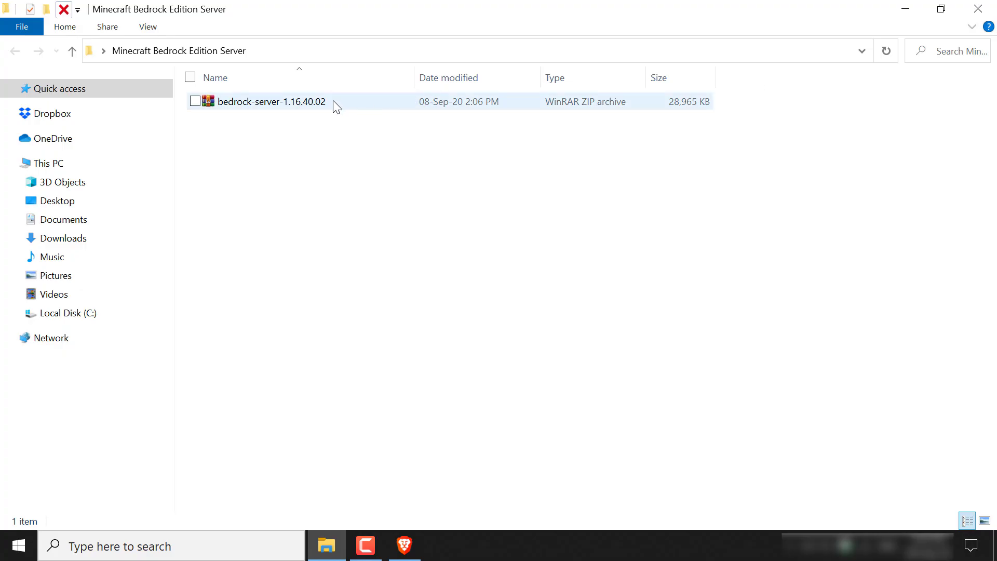
pyautogui.rightClick(271, 101)
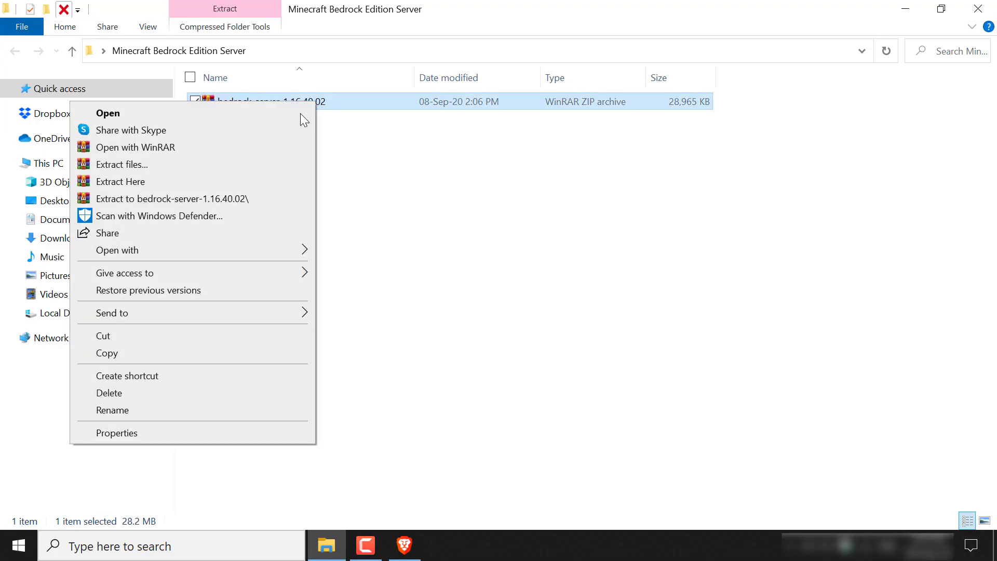
pyautogui.click(120, 181)
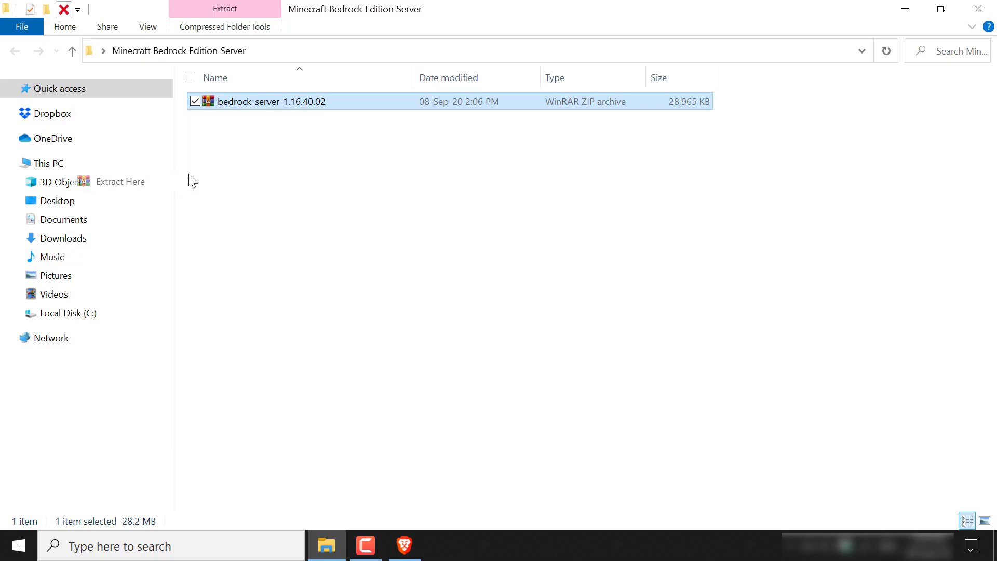
pyautogui.click(120, 181)
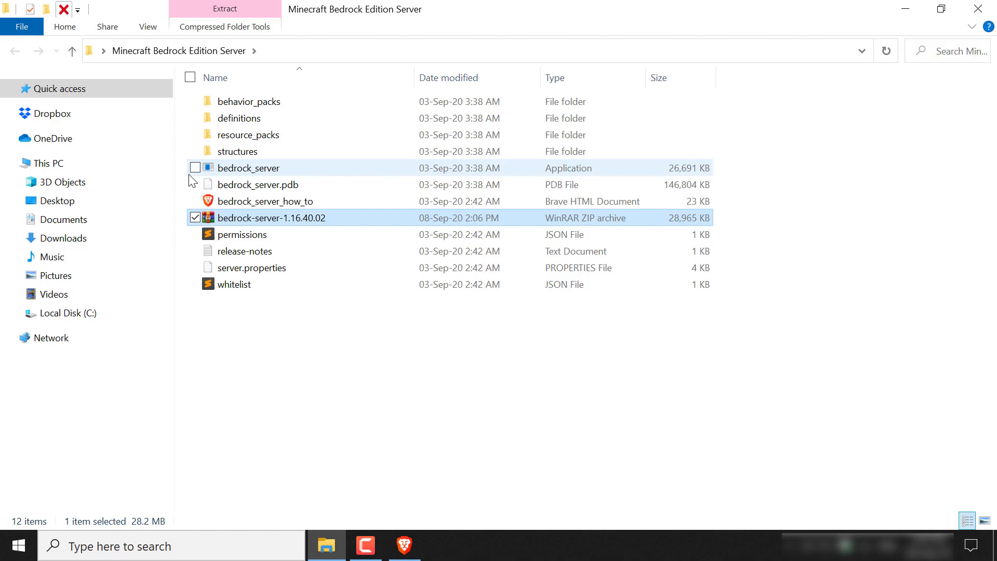
pyautogui.moveTo(233, 210)
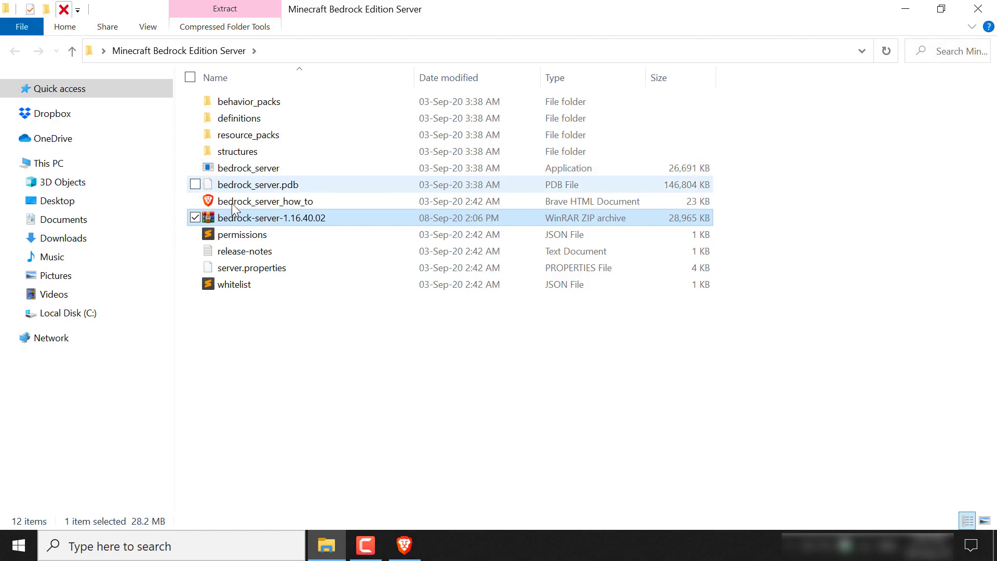
# - Delete the original bedrock-server zip archive from the folder
pyautogui.rightClick(273, 217)
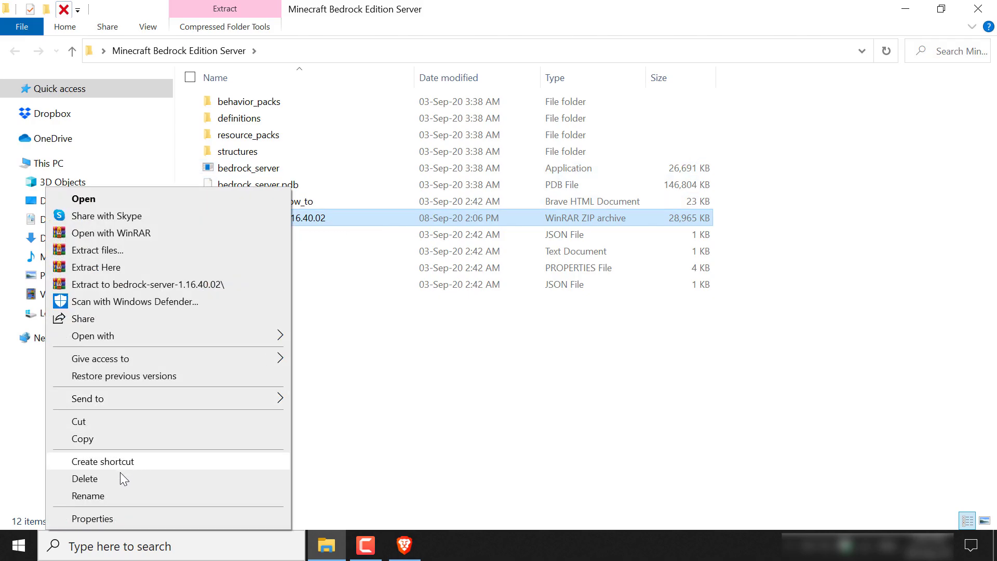
pyautogui.click(85, 477)
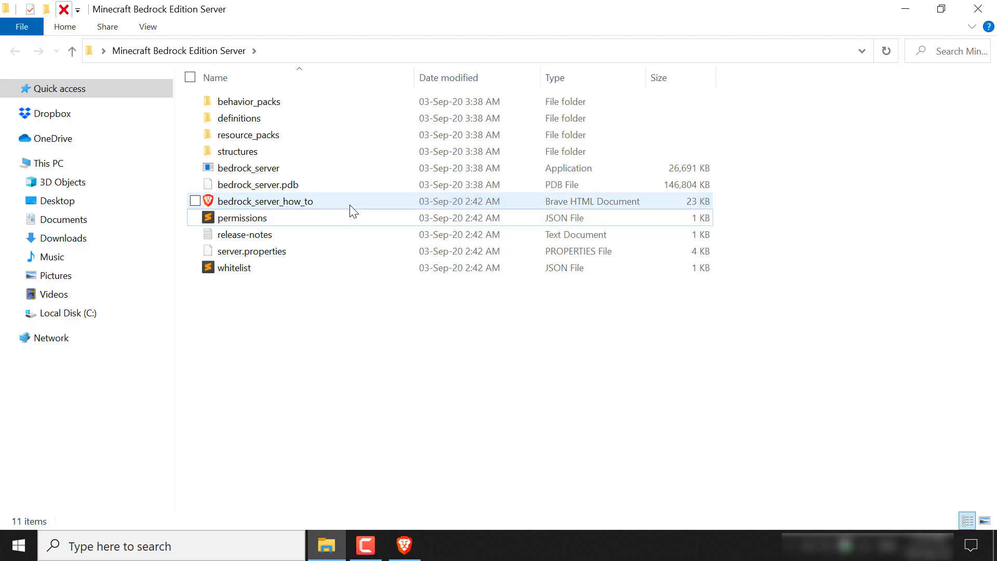
pyautogui.moveTo(352, 211)
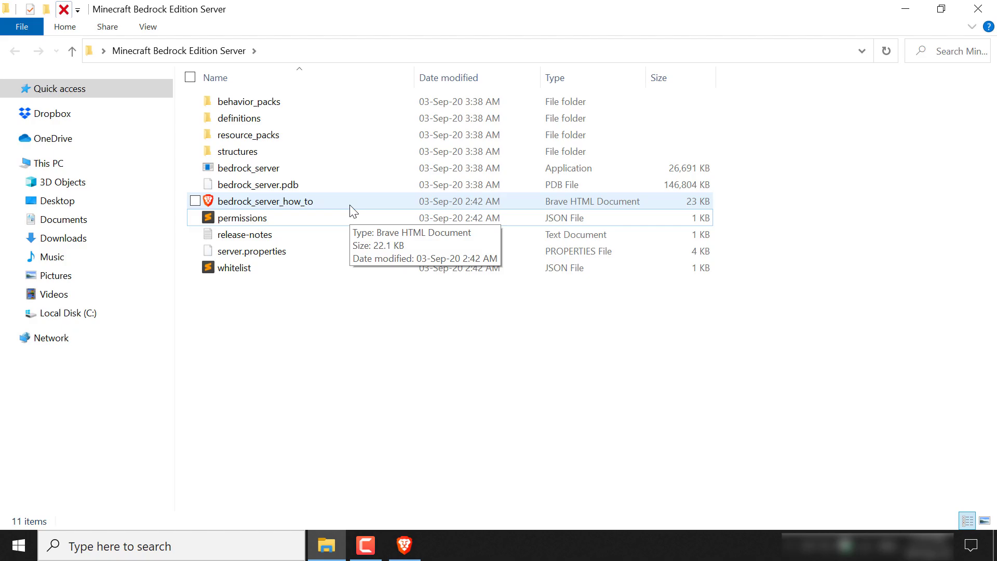
# - View the bedrock_server_how_to guide in Brave, scrolled to its Windows section
pyautogui.doubleClick(265, 201)
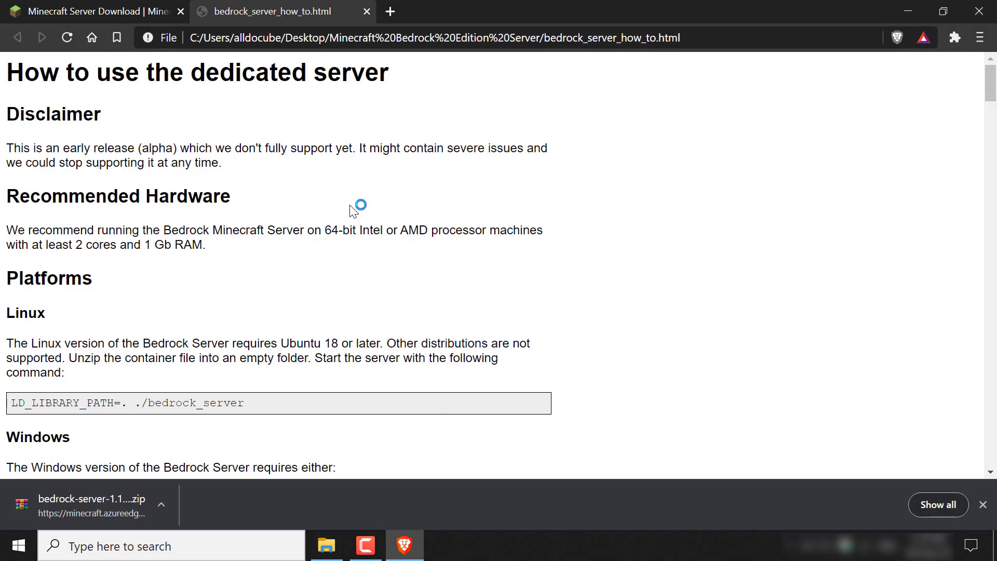
pyautogui.moveTo(693, 219)
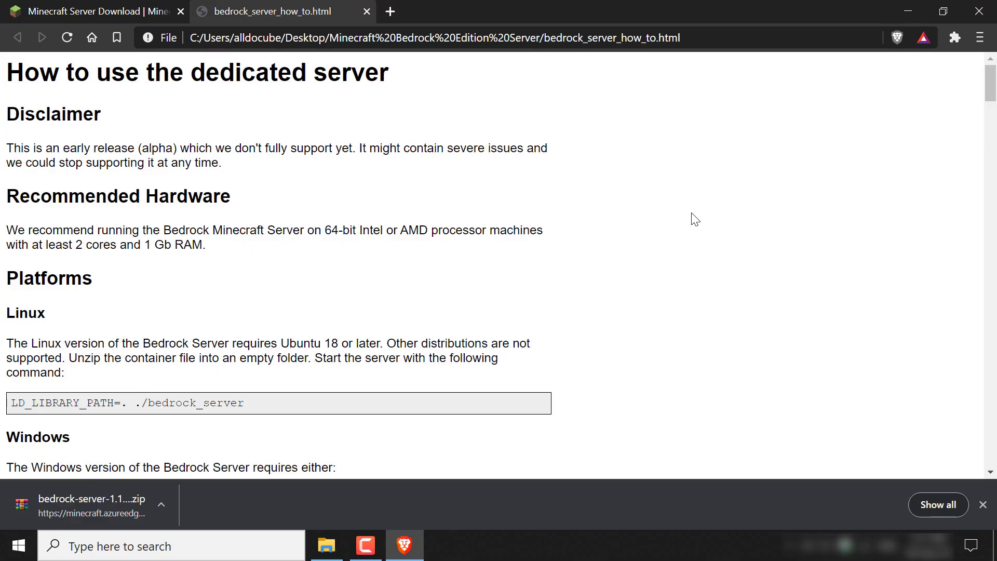
pyautogui.scroll(-3)
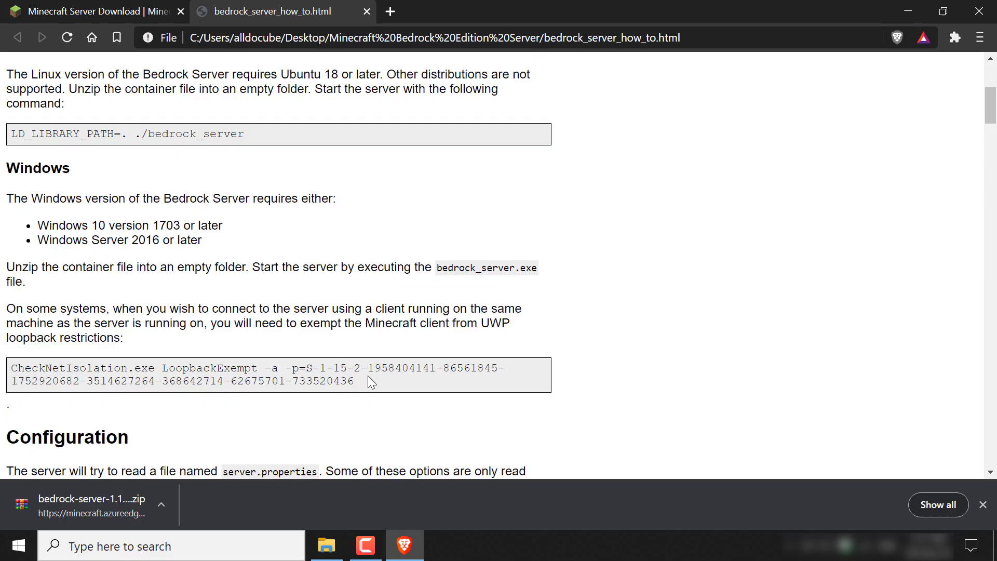
pyautogui.moveTo(368, 390)
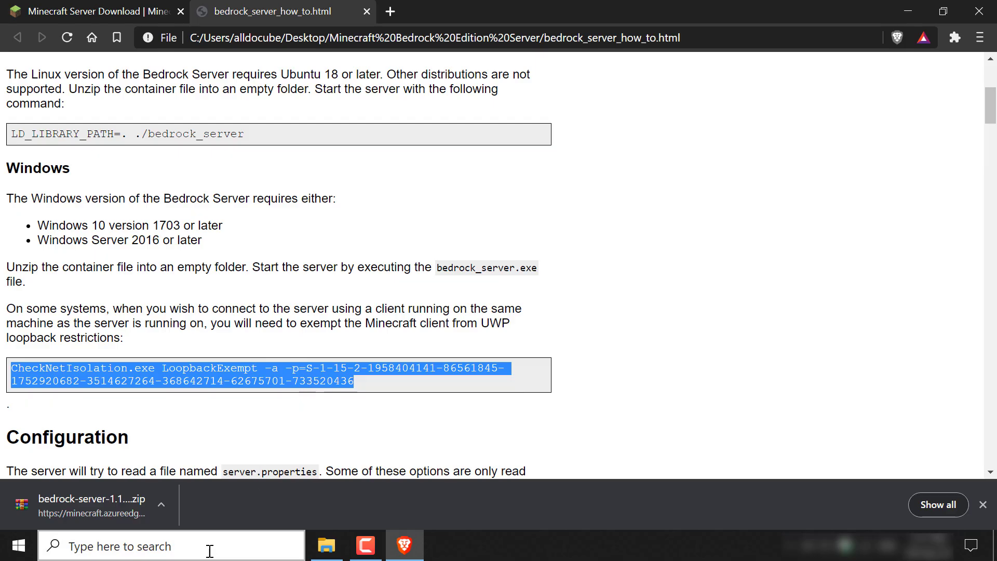
# - Run the CheckNetIsolation loopback exemption command in an administrator Command Prompt until it reports OK
pyautogui.write('cmd')
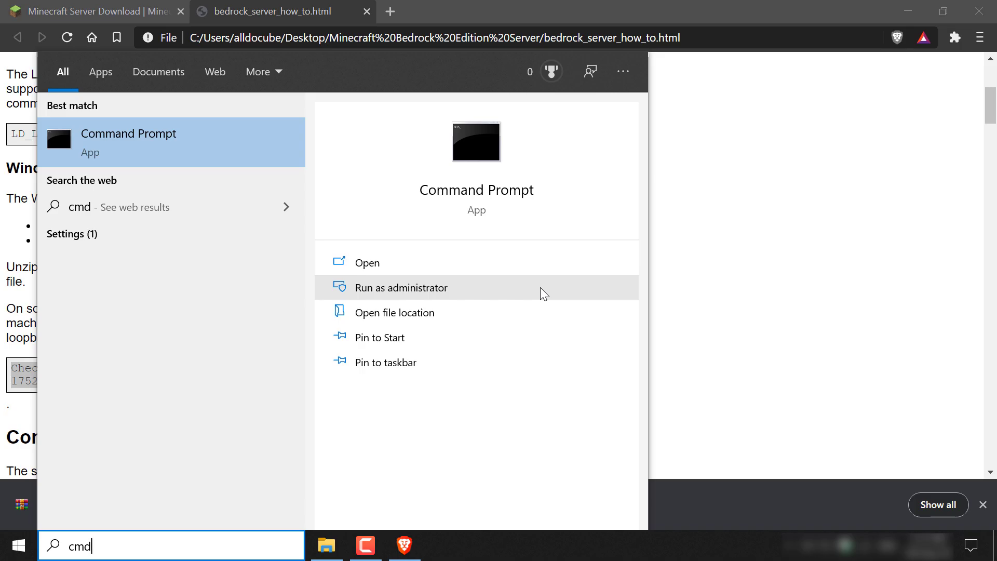
pyautogui.click(401, 287)
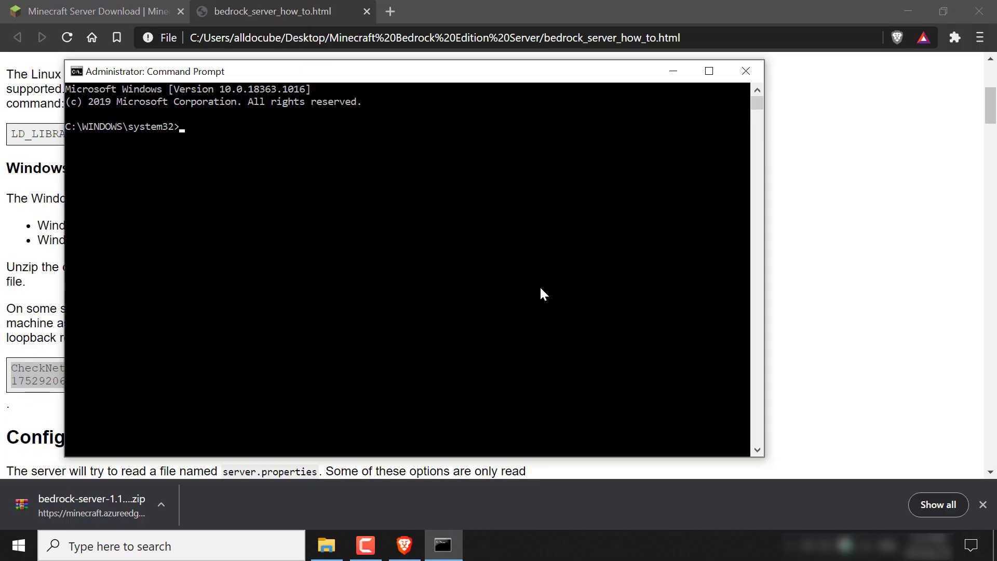
pyautogui.moveTo(258, 146)
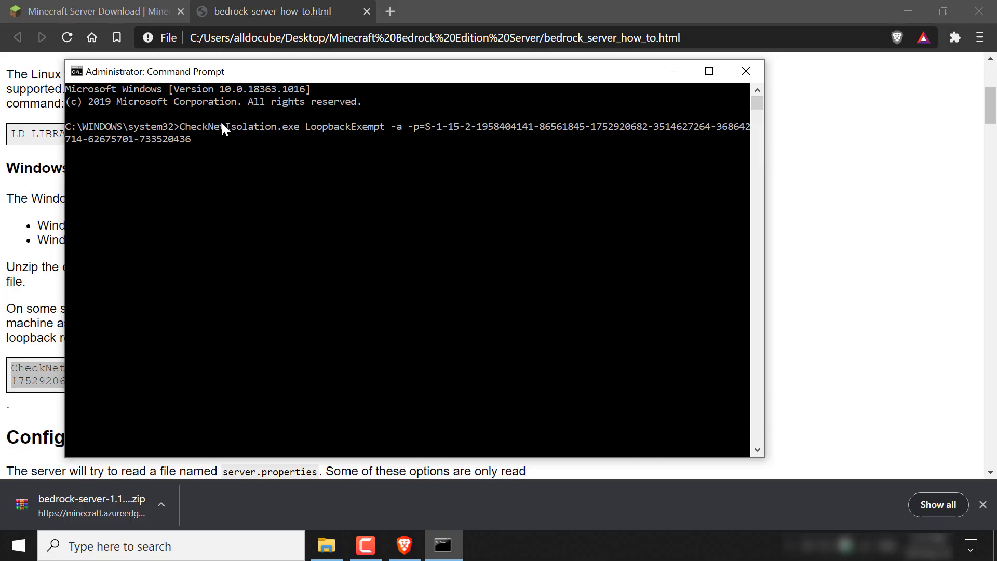
pyautogui.press('Return')
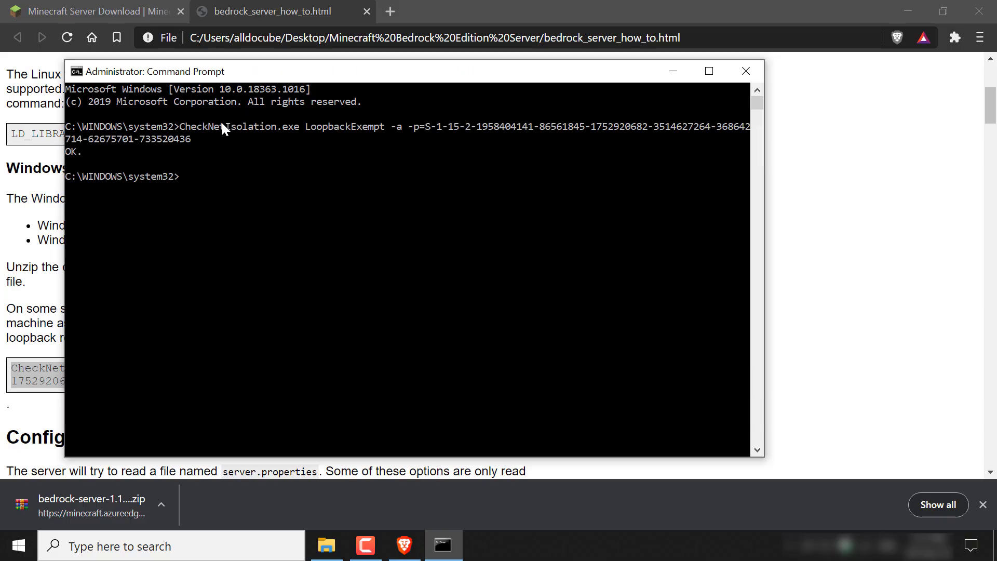
pyautogui.moveTo(71, 165)
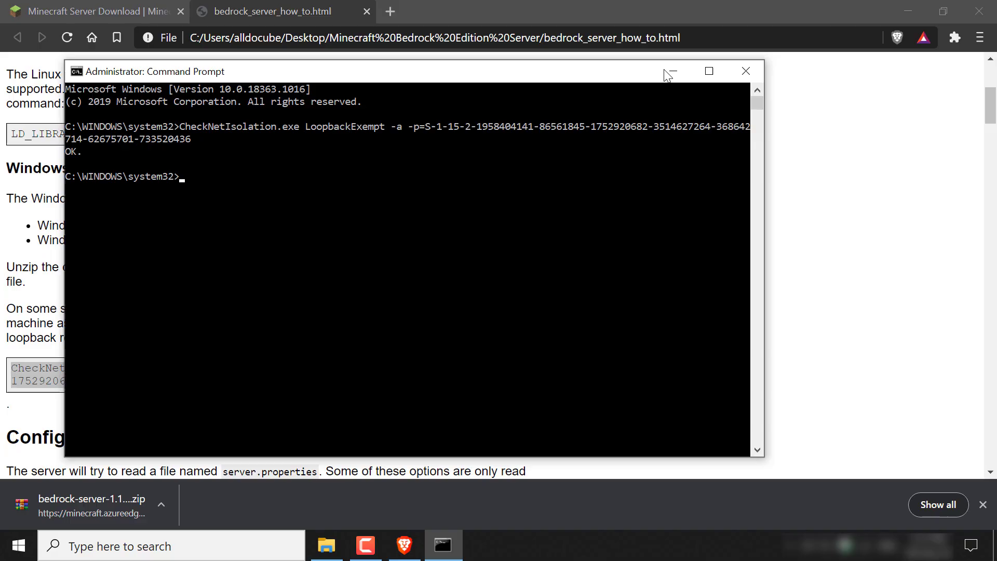
# - Minimize Command Prompt and Brave to return to the server folder
pyautogui.click(670, 71)
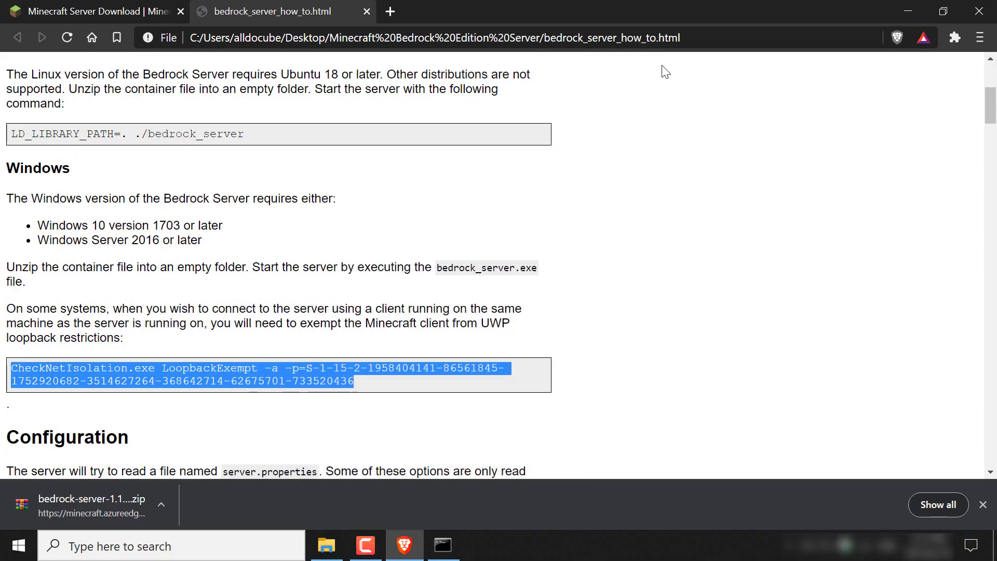
pyautogui.moveTo(908, 7)
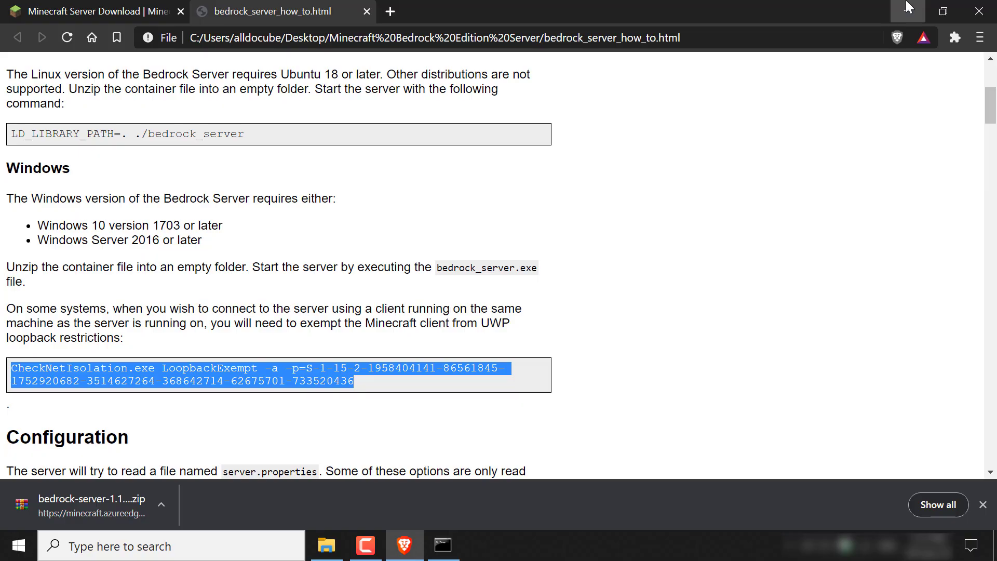
pyautogui.click(326, 546)
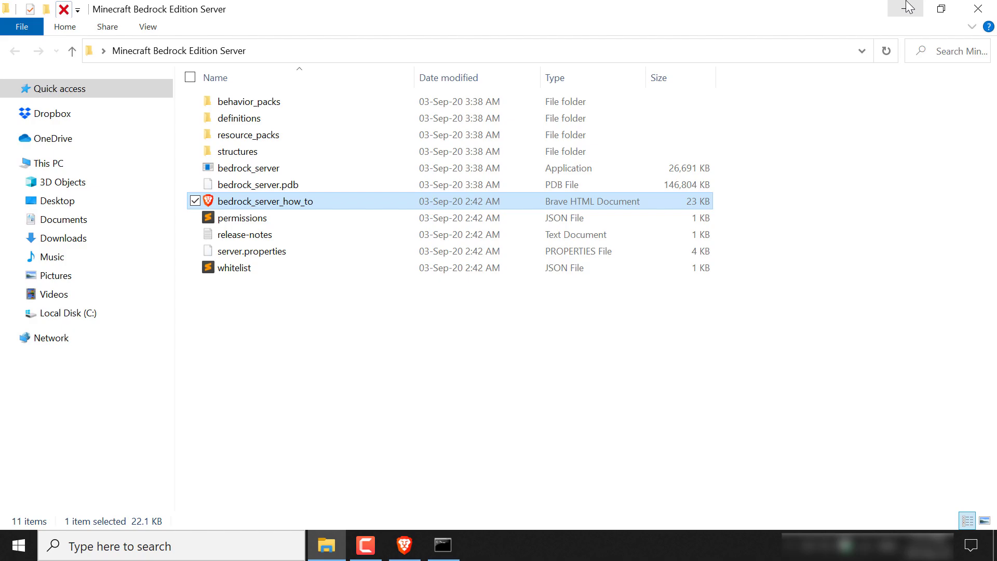
# - Run the bedrock_server application from the server folder
pyautogui.click(249, 168)
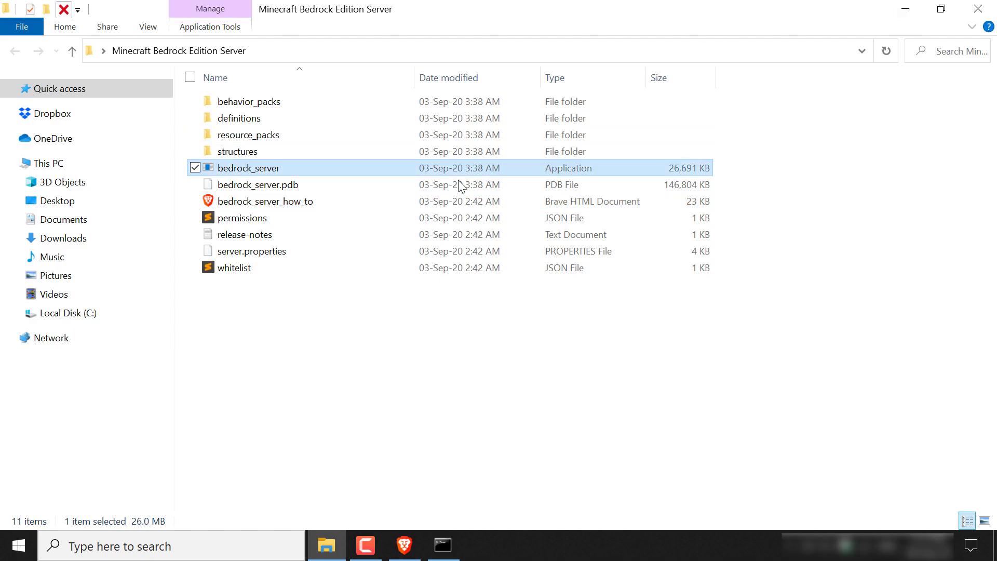
pyautogui.moveTo(566, 170)
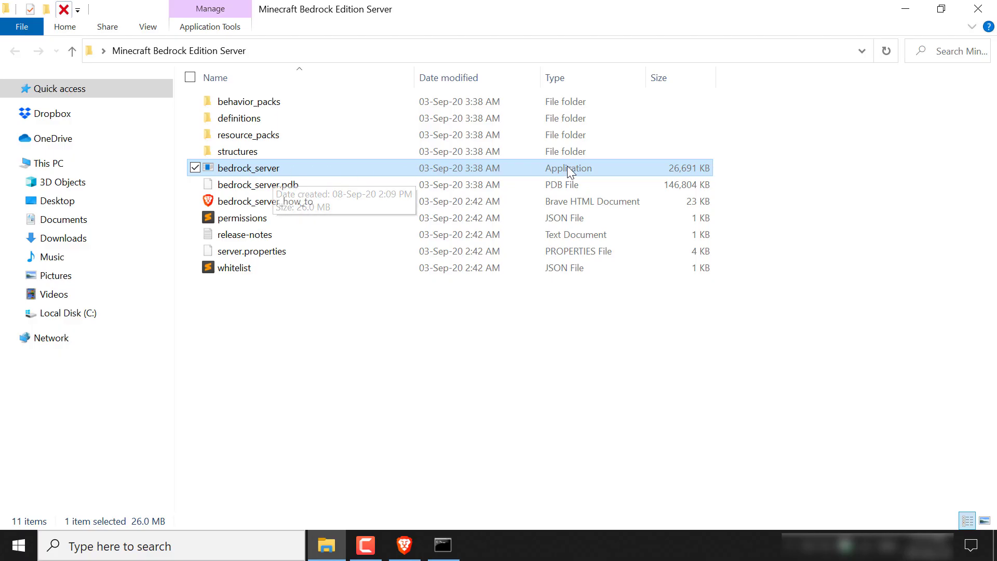
pyautogui.moveTo(522, 173)
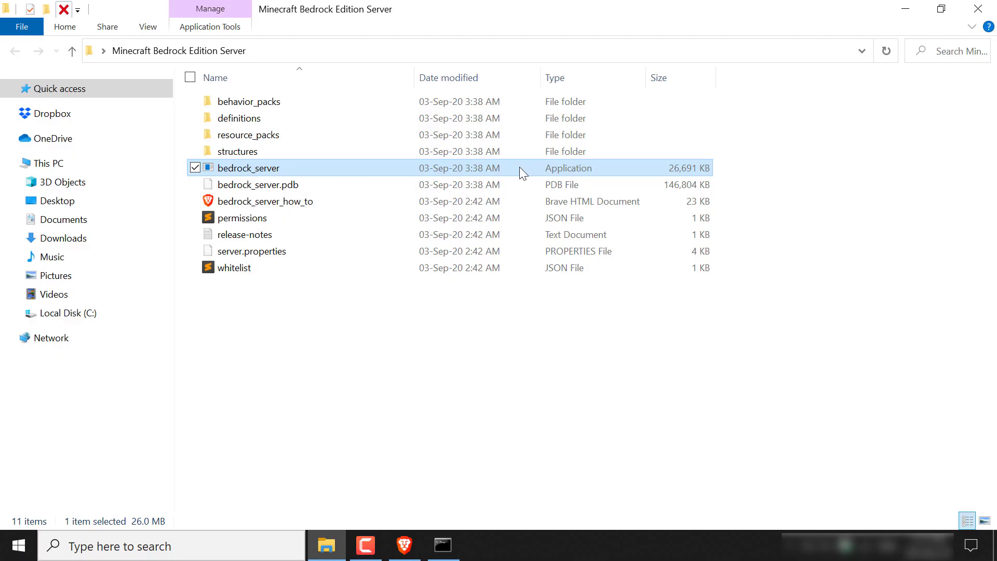
pyautogui.moveTo(495, 177)
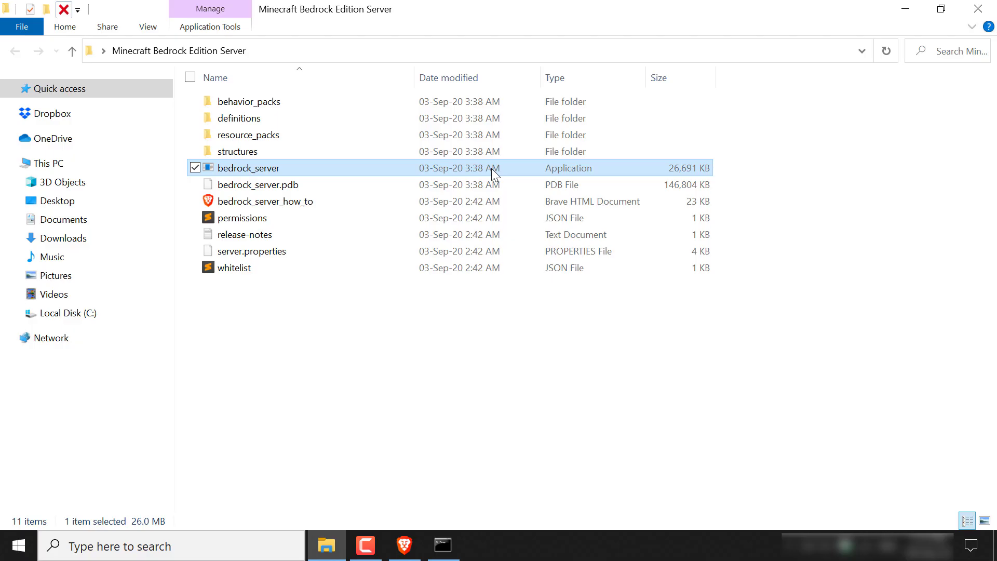
pyautogui.doubleClick(249, 168)
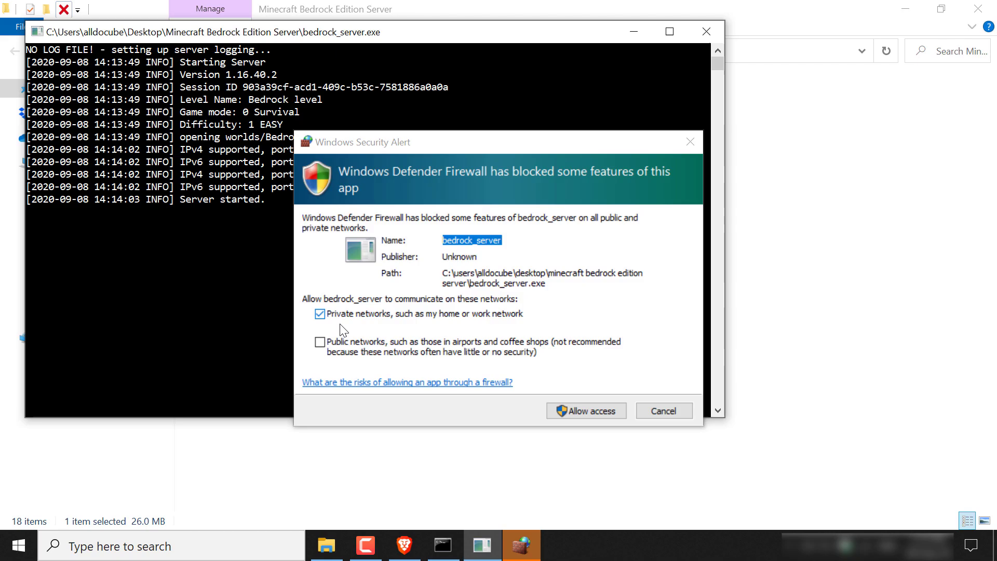
pyautogui.moveTo(499, 323)
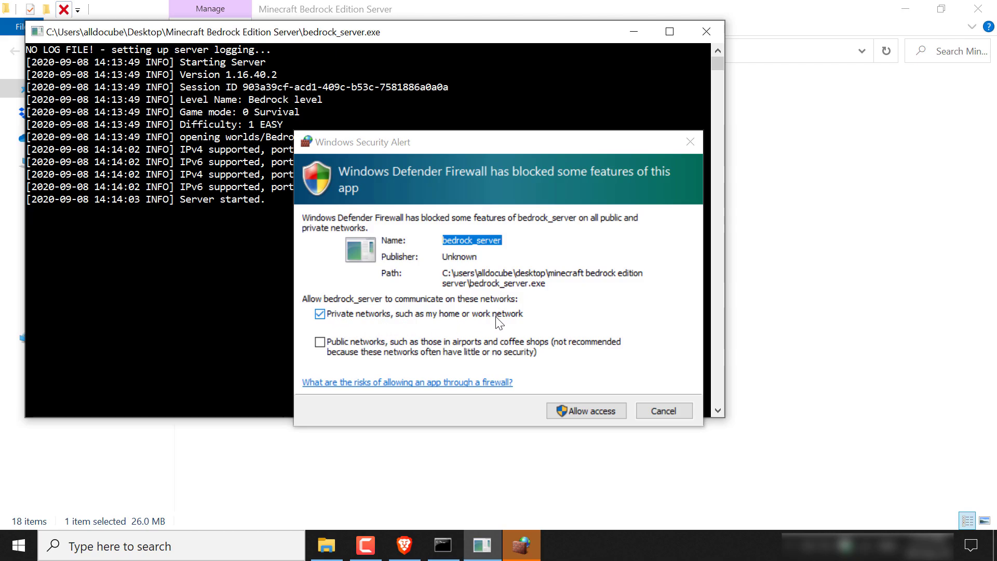
pyautogui.moveTo(399, 355)
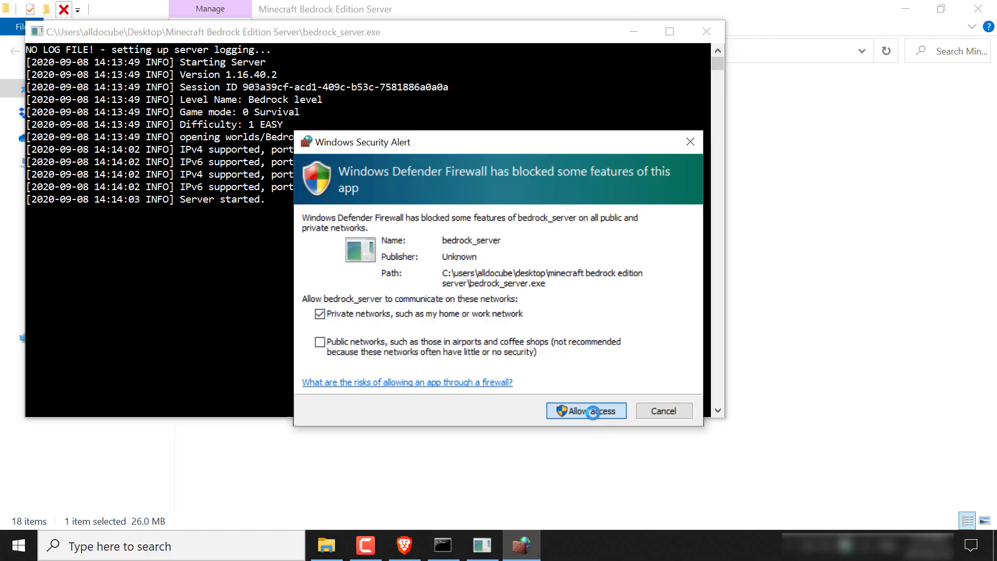
# - Allow bedrock_server firewall access on private networks in the Windows Security Alert
pyautogui.click(585, 410)
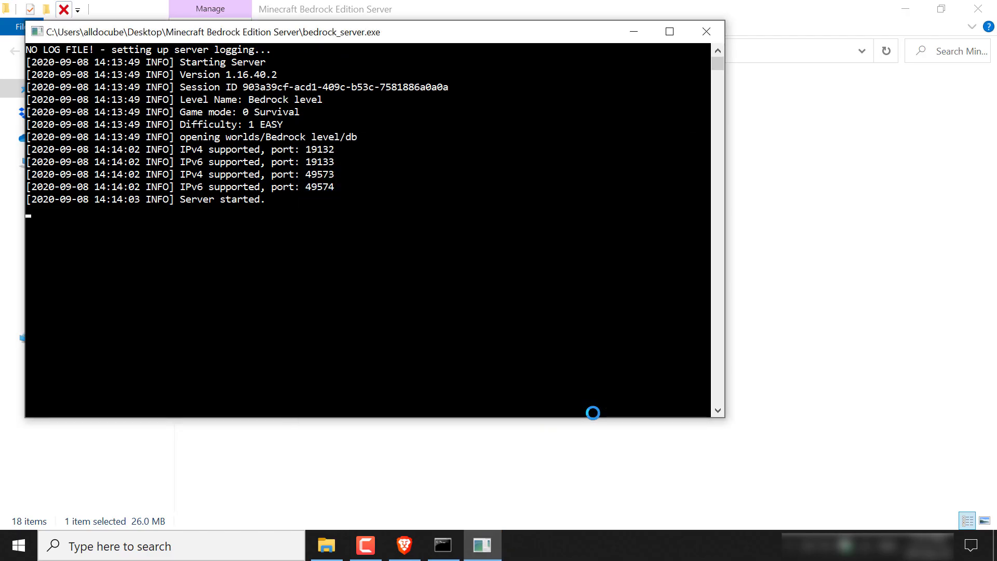
pyautogui.moveTo(211, 228)
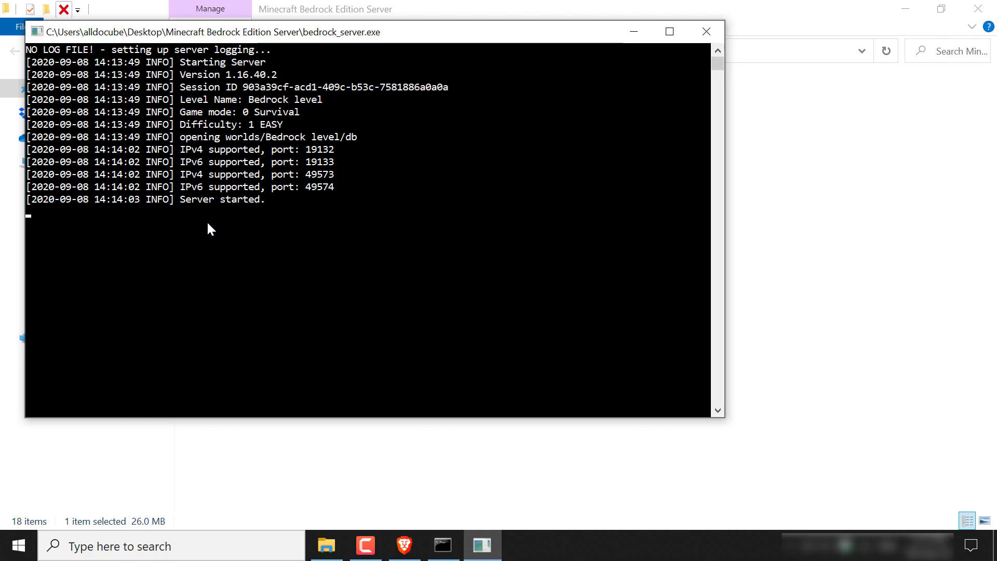
pyautogui.moveTo(280, 213)
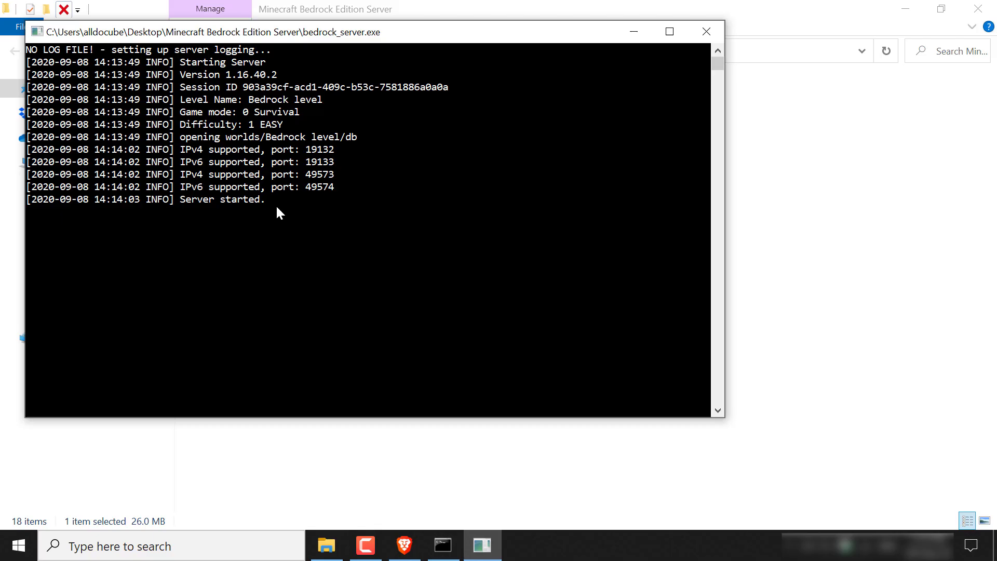
# - Highlight the IPv6 port 19133 in the server log, then clear the selection
pyautogui.doubleClick(320, 162)
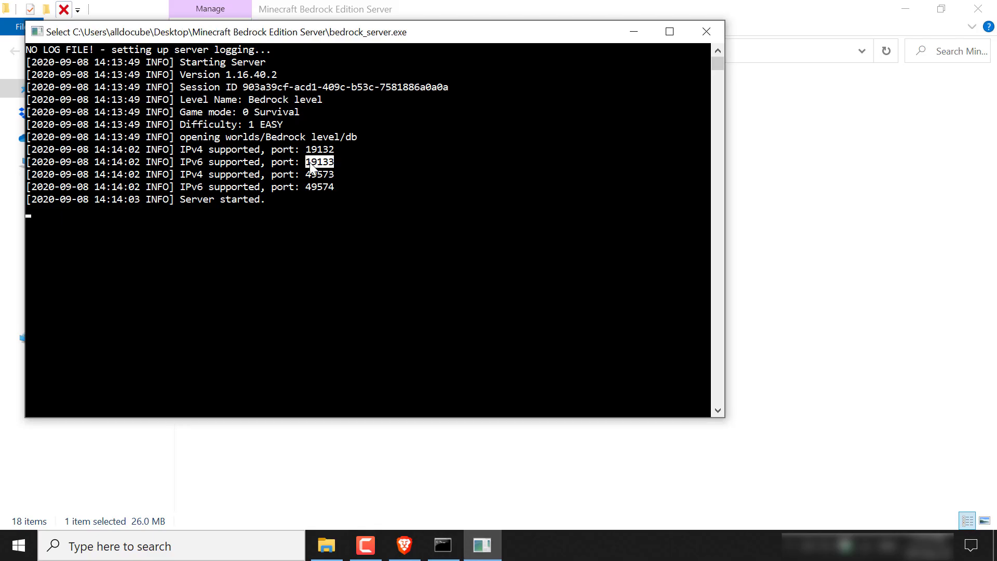
pyautogui.click(311, 171)
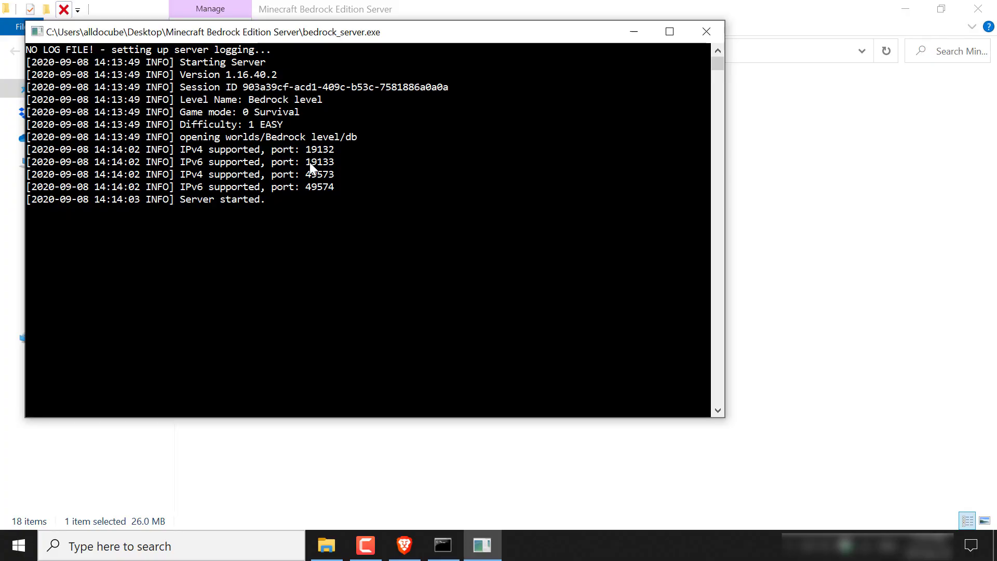
pyautogui.moveTo(633, 32)
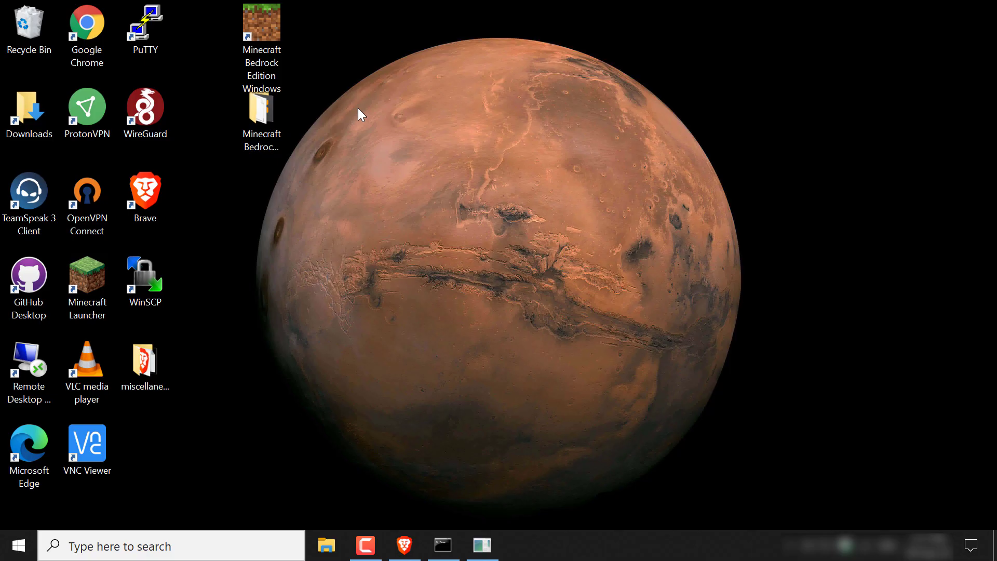
# - Launch Minecraft from the desktop and browse the Servers list in the Play menu
pyautogui.doubleClick(262, 25)
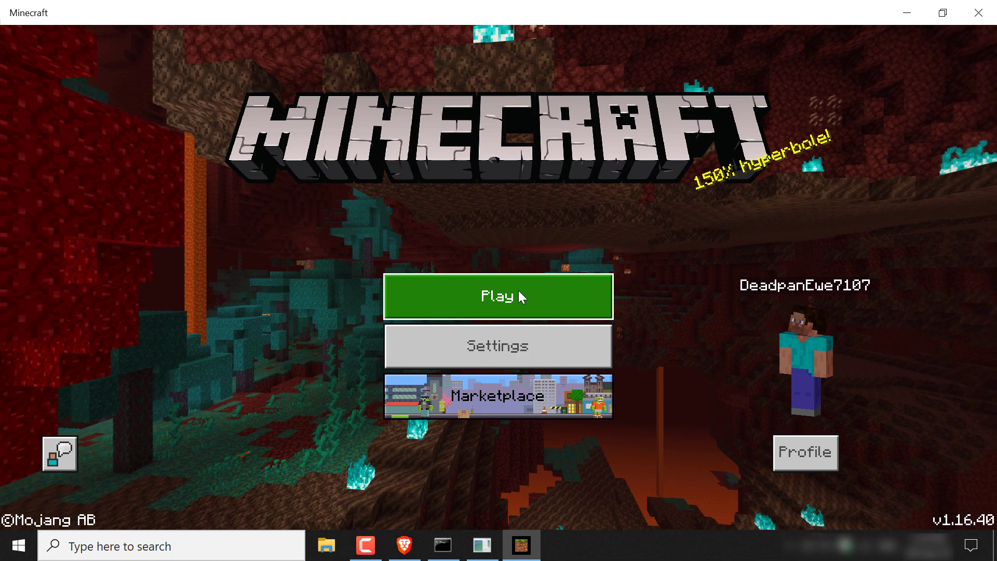
pyautogui.click(498, 296)
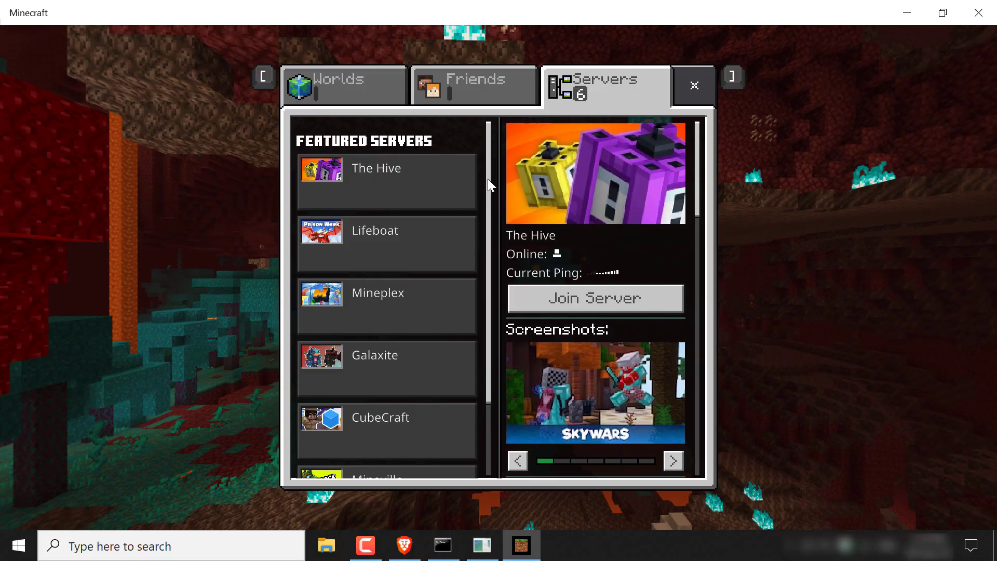
pyautogui.scroll(-3)
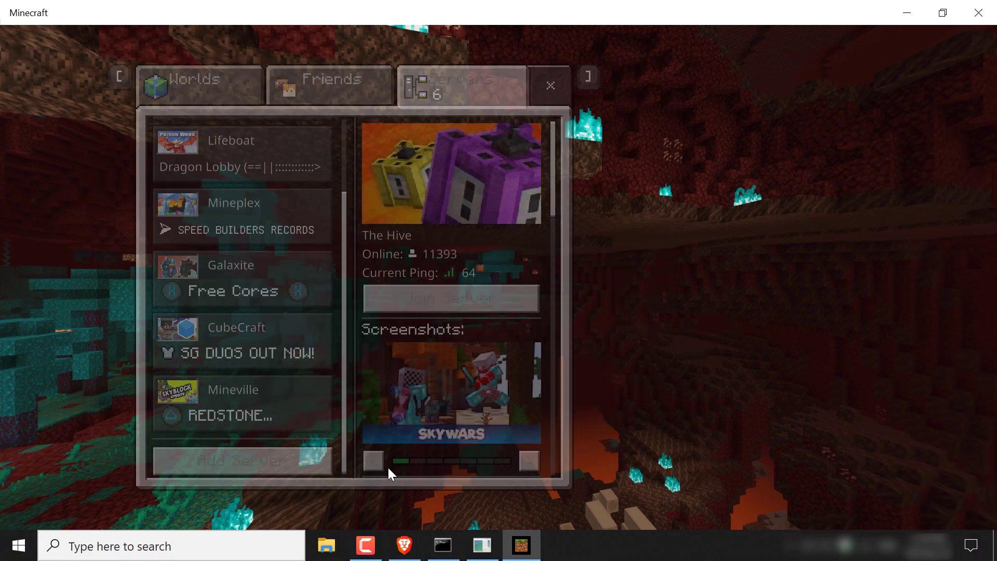
# - Add an external server 'websplaining' at address localhost, port 19133, and save it
pyautogui.click(242, 460)
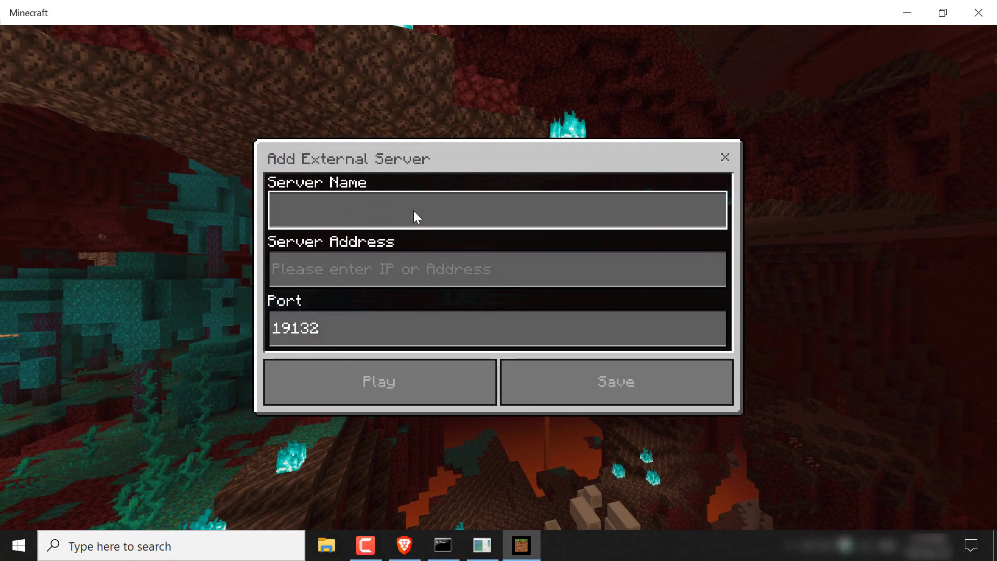
pyautogui.write('websplaining')
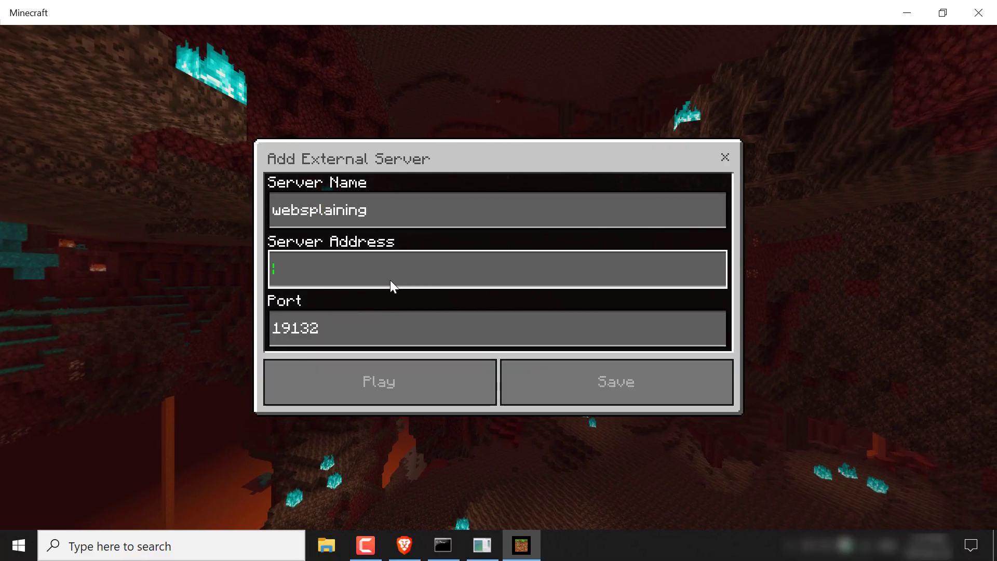
pyautogui.write('localhost')
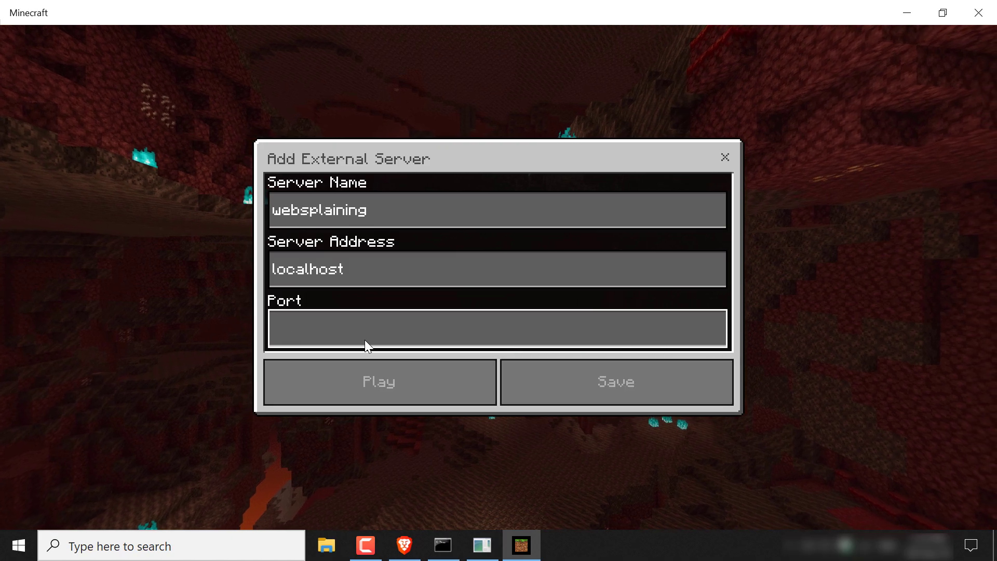
pyautogui.write('19133')
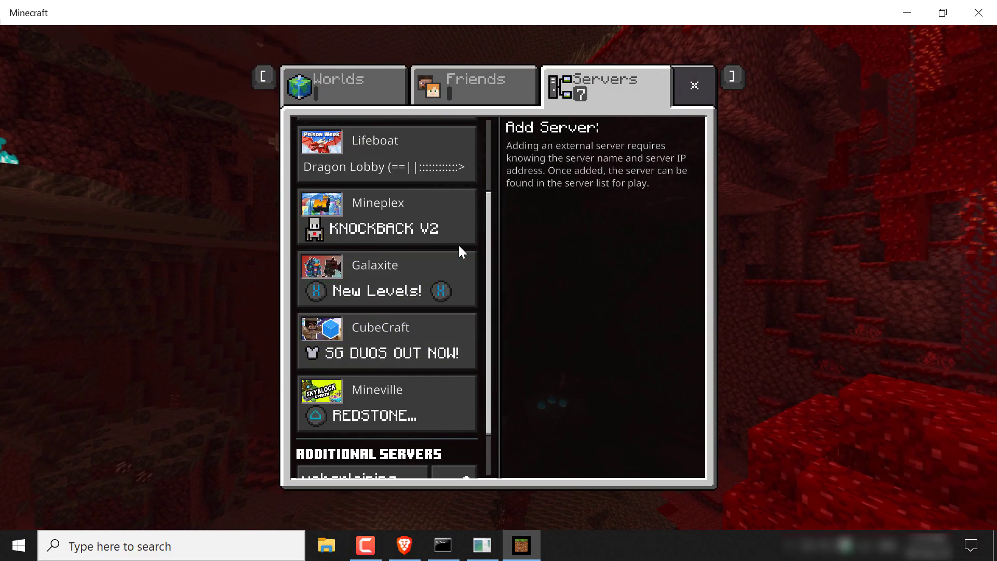
# - Join the websplaining server under Additional Servers, accepting the unrated online play warning
pyautogui.scroll(-3)
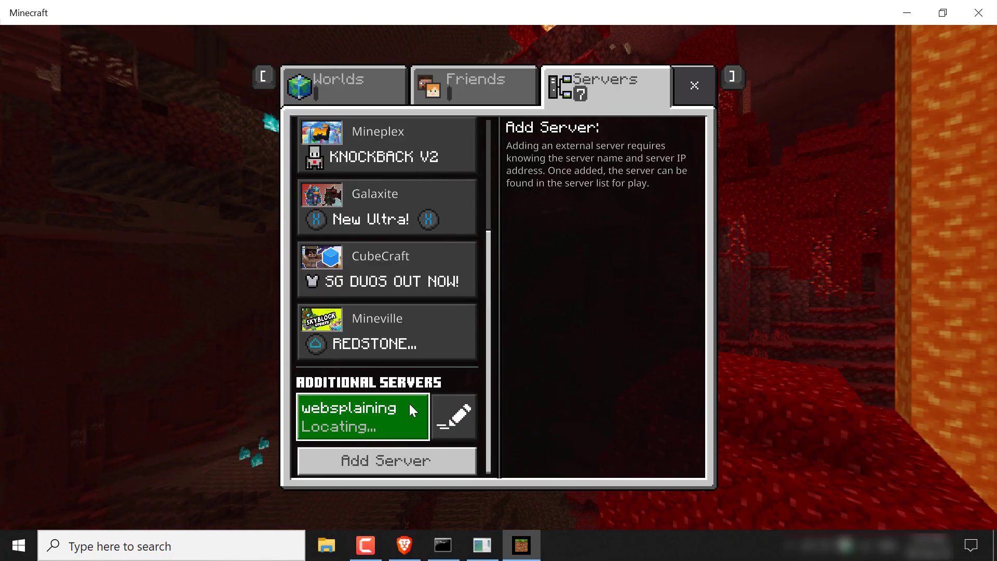
pyautogui.click(361, 417)
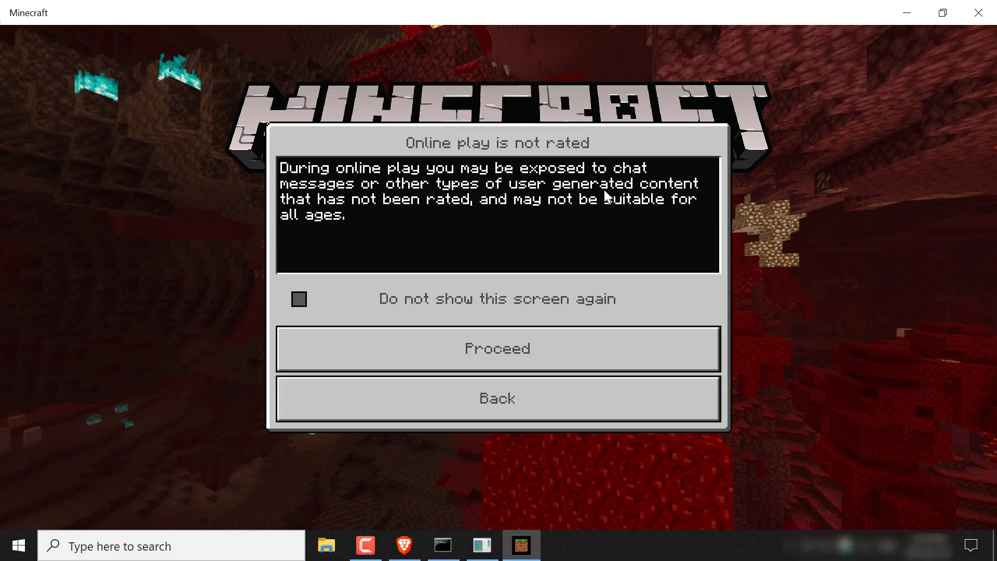
pyautogui.moveTo(325, 311)
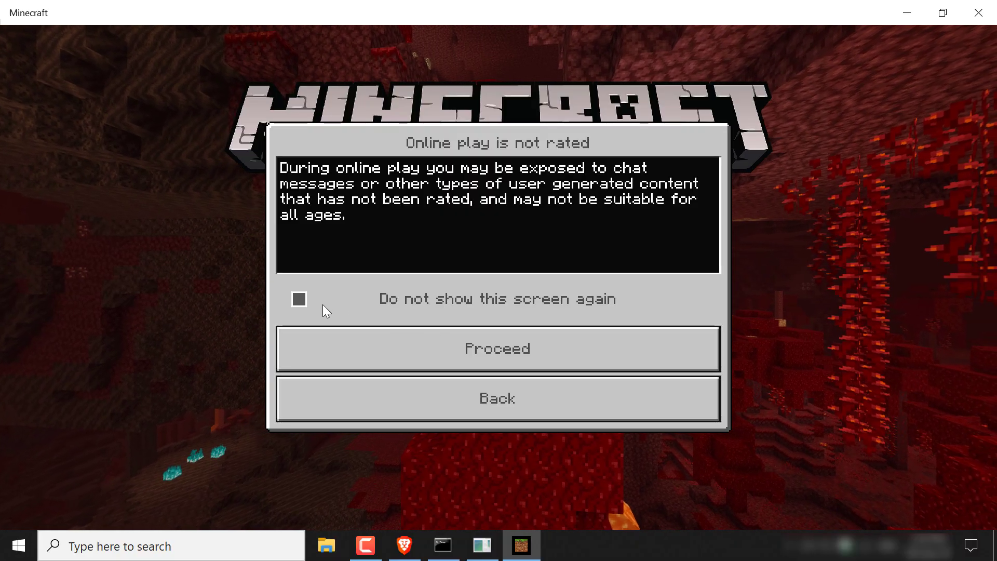
pyautogui.moveTo(582, 352)
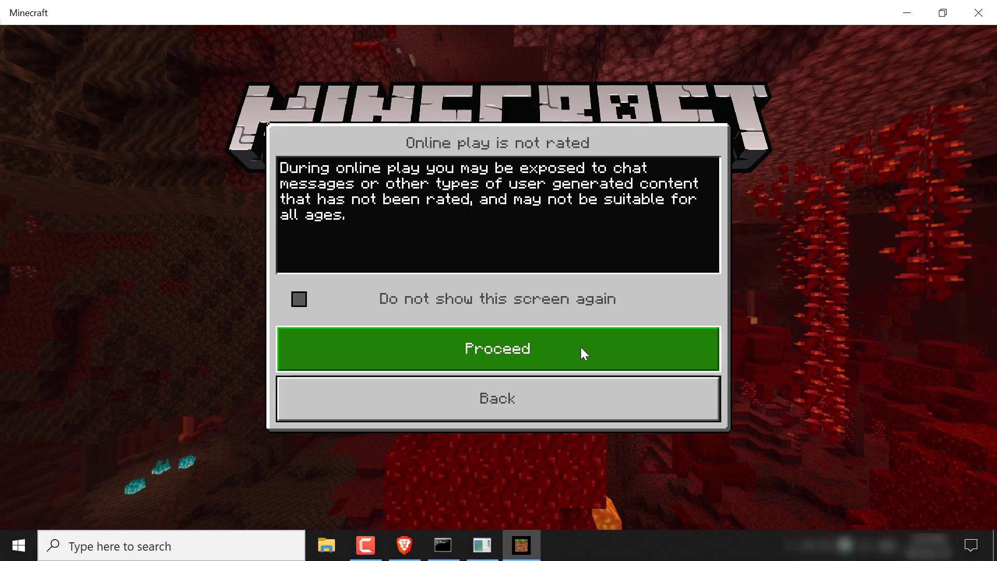
pyautogui.click(496, 348)
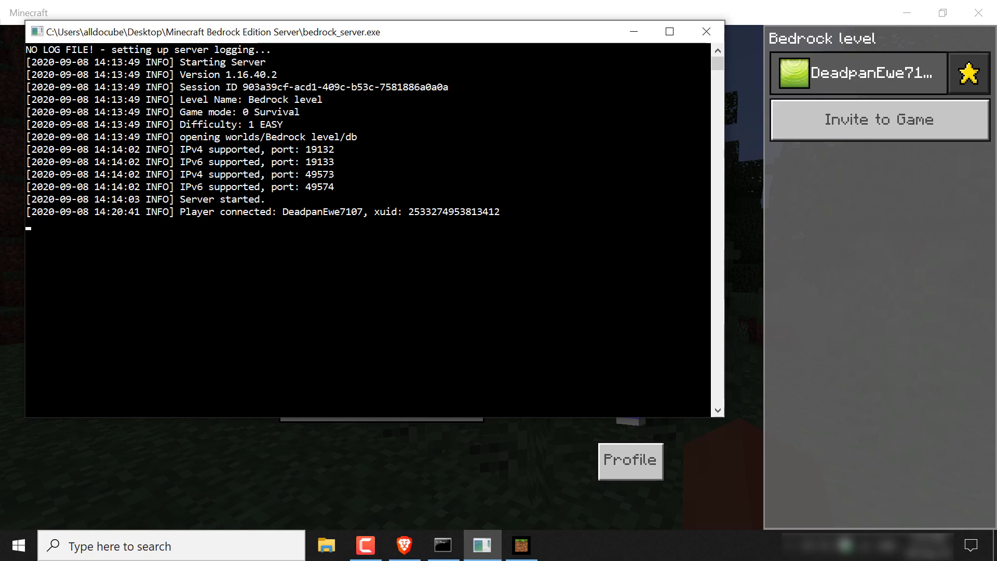
pyautogui.write('op')
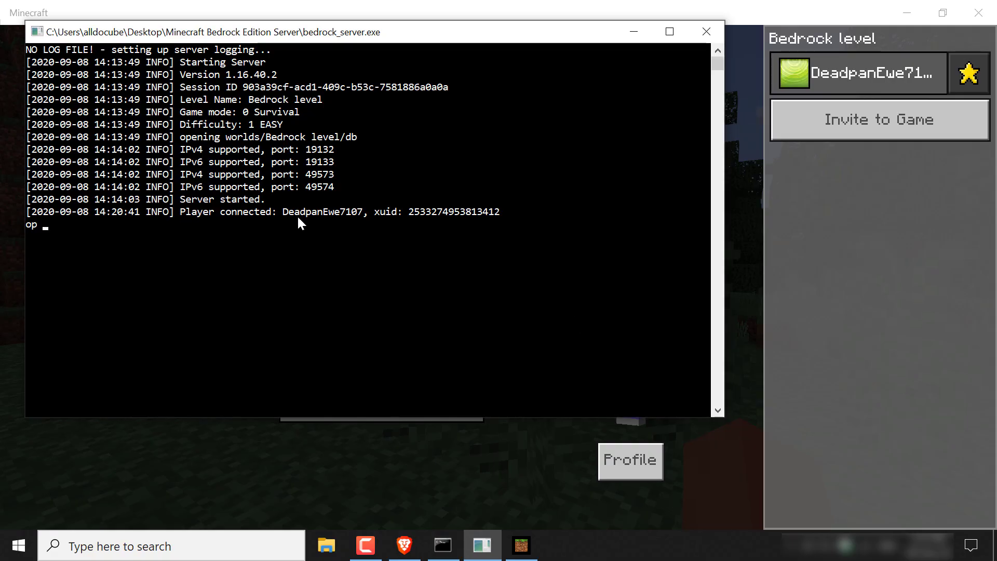
pyautogui.moveTo(337, 228)
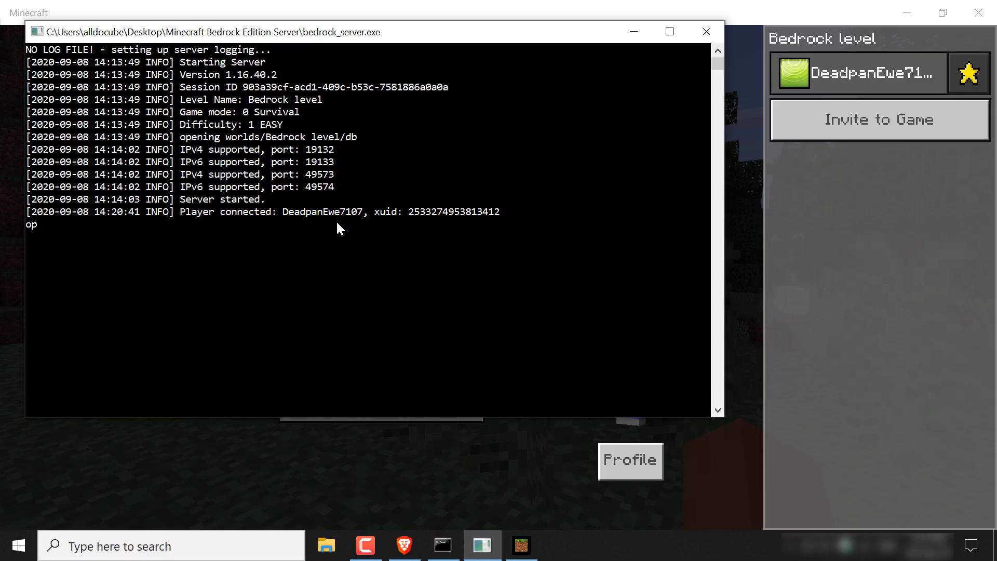
pyautogui.write('DeadpanEwe710')
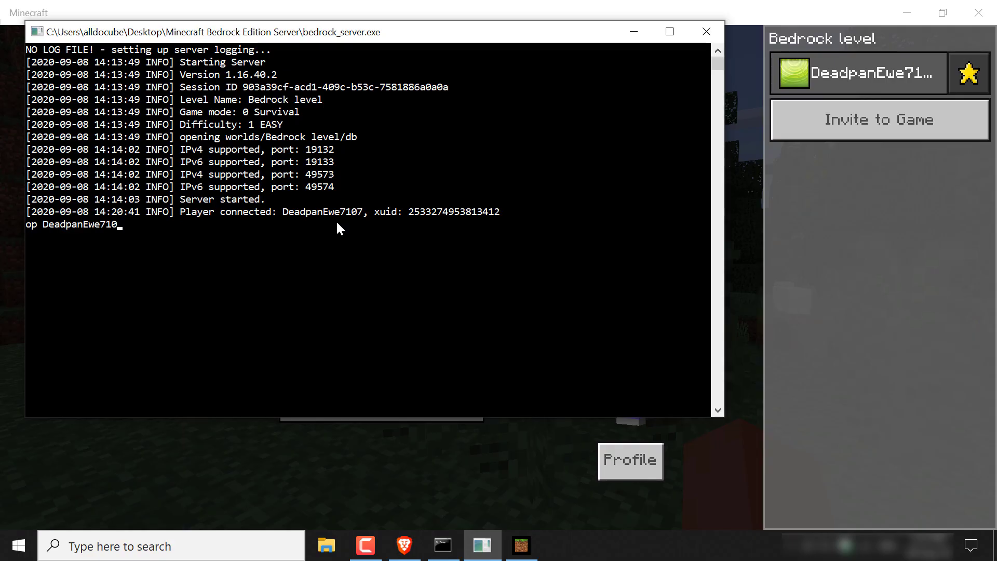
pyautogui.write('7')
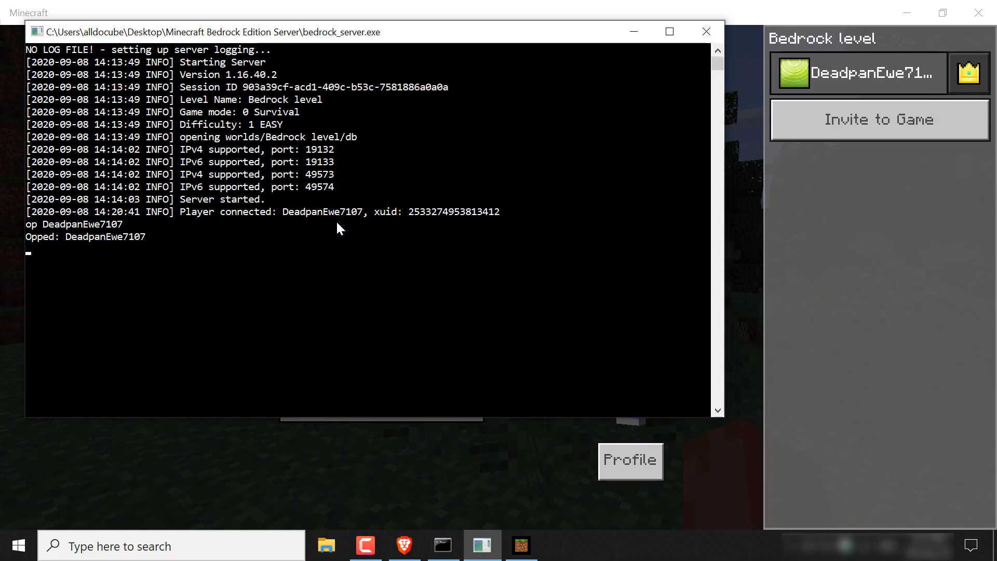
pyautogui.moveTo(632, 31)
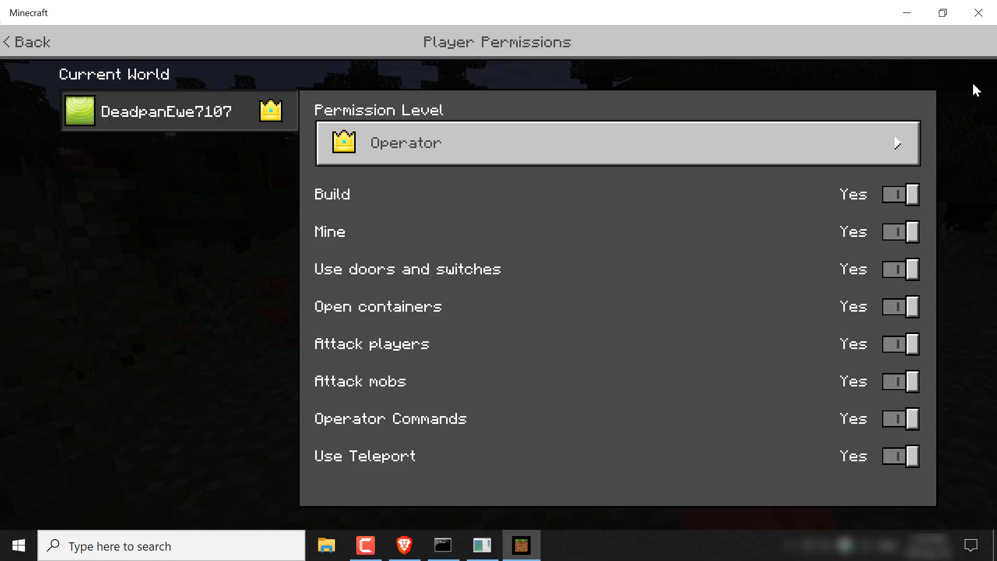
# - View DeadpanEwe7107's permission level from the pause menu, showing Operator with all abilities allowed
pyautogui.click(25, 42)
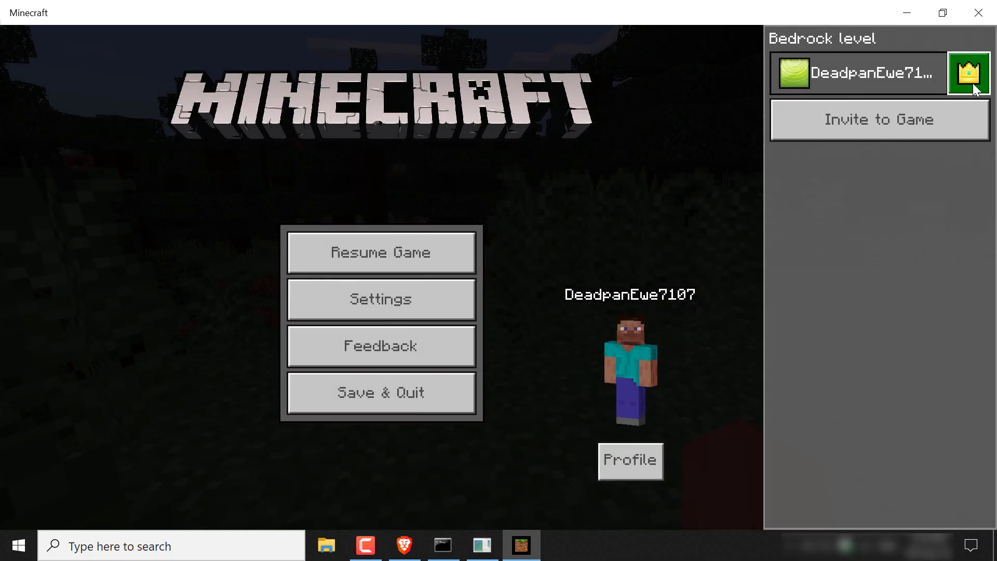
pyautogui.click(380, 252)
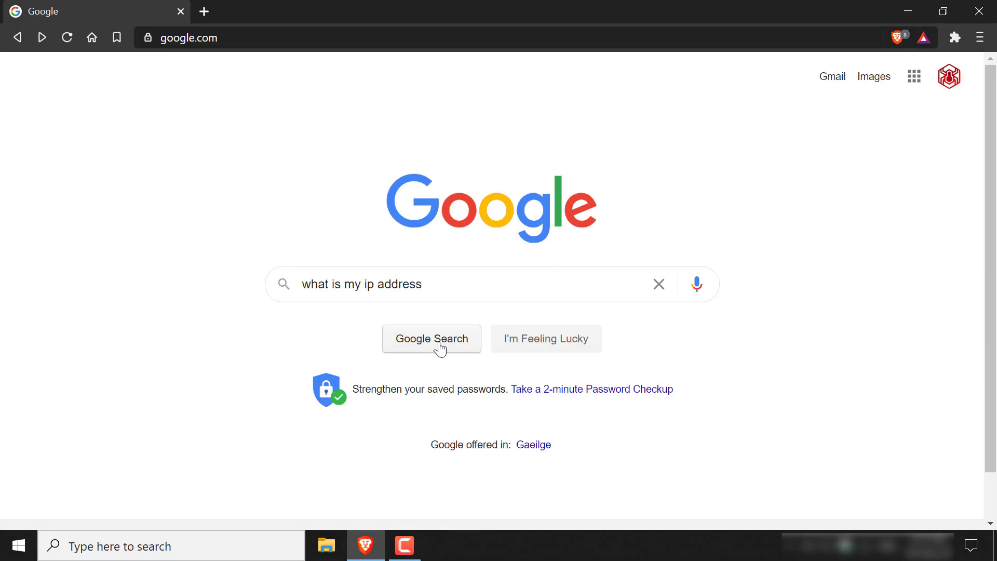
# - Search Google for 'what is my ip address' to find the machine's public IP
pyautogui.click(431, 339)
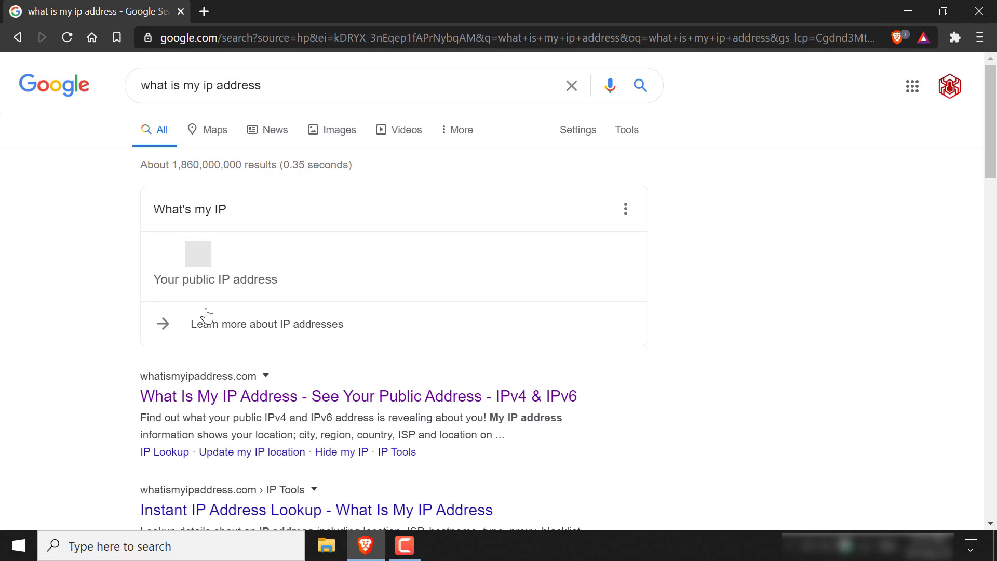
pyautogui.moveTo(235, 230)
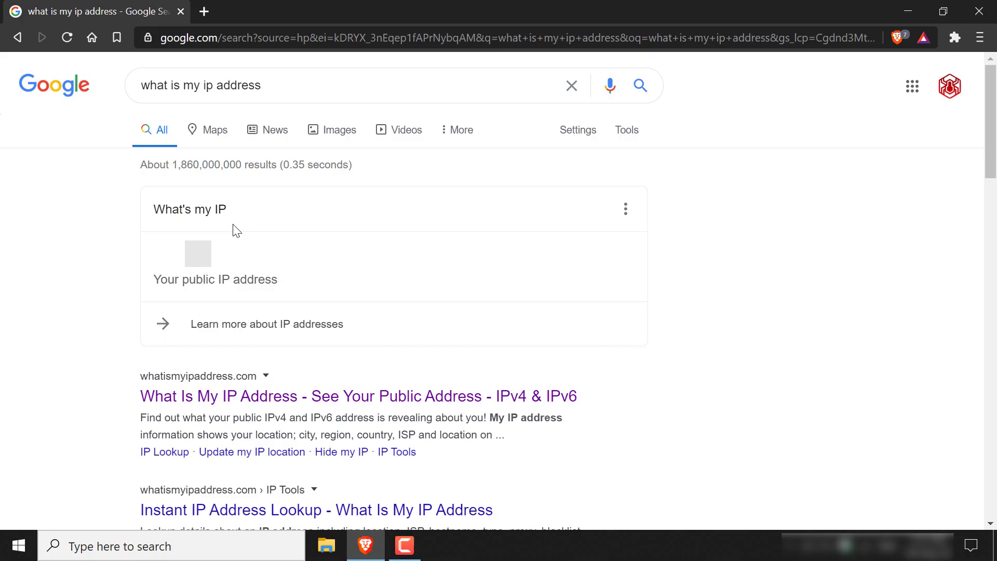
pyautogui.moveTo(265, 258)
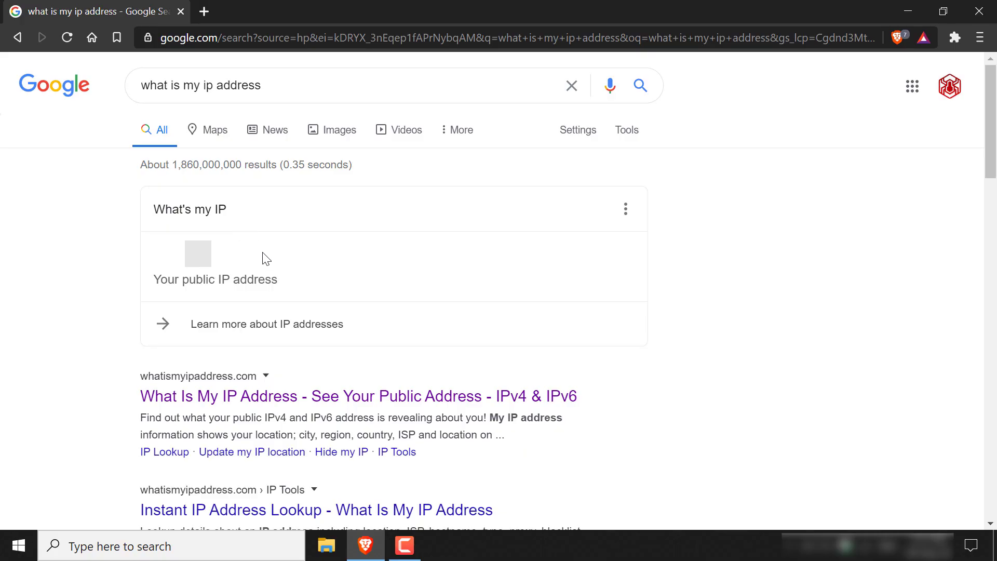